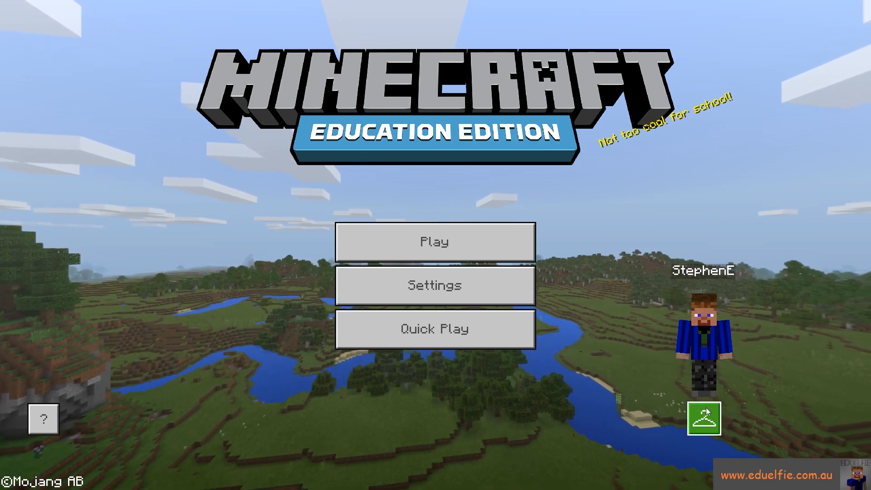
Browse the four EduCrew skins in the Choose Skin screen and confirm a selection.
left_click(703, 417)
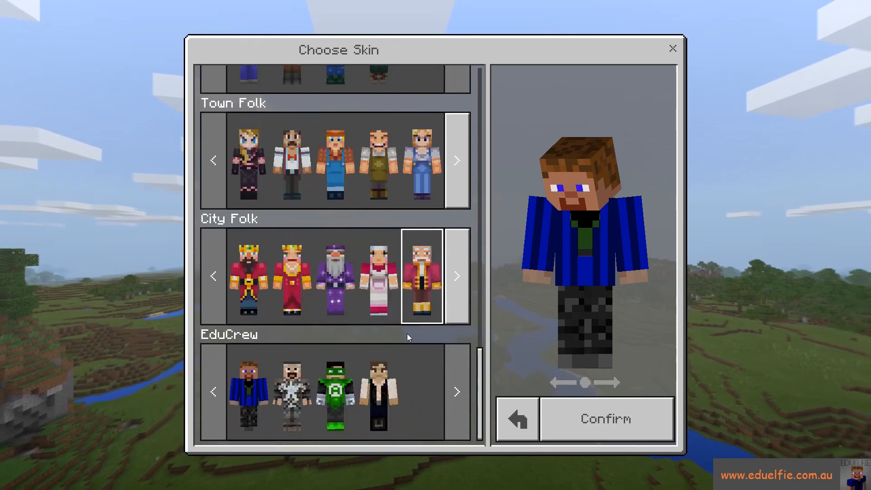
left_click(335, 390)
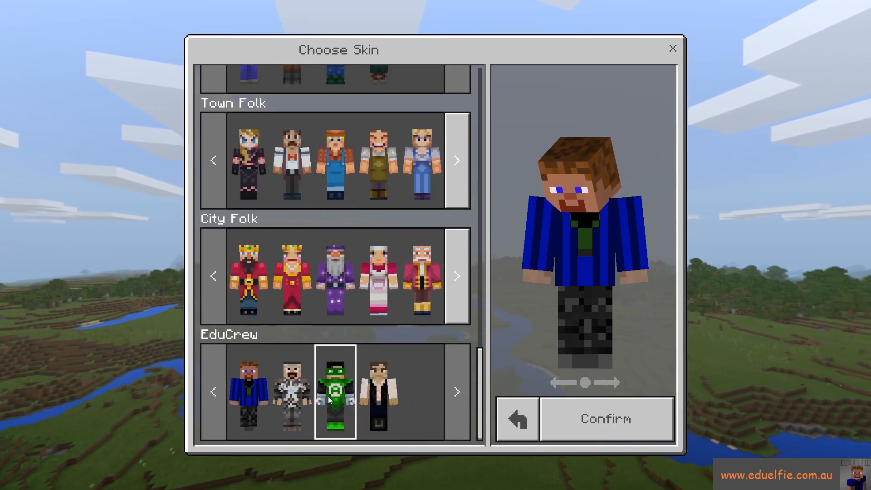
left_click(292, 393)
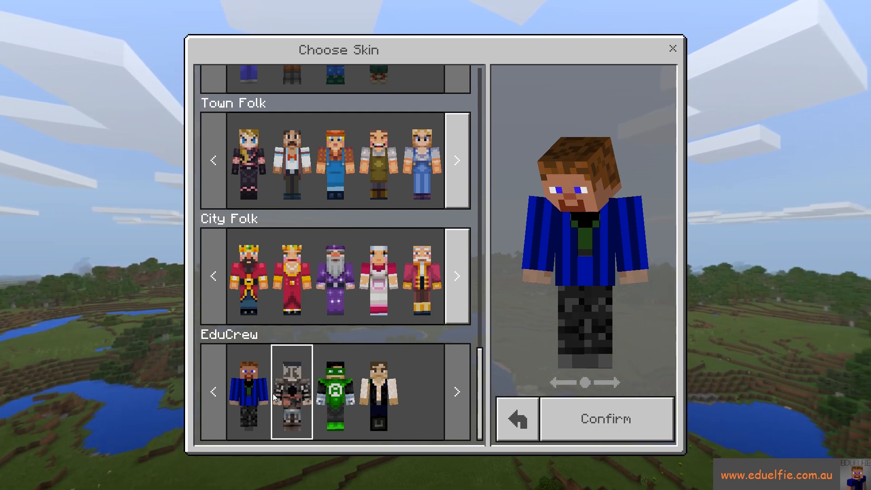
left_click(335, 397)
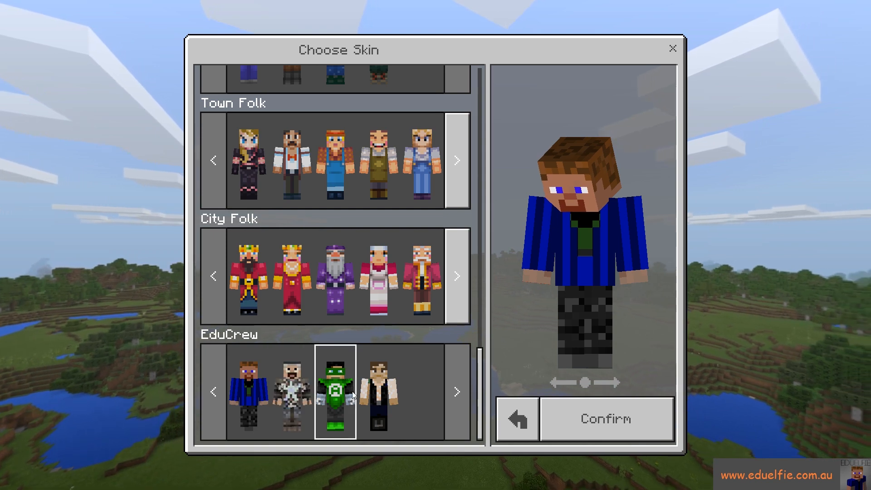
left_click(290, 396)
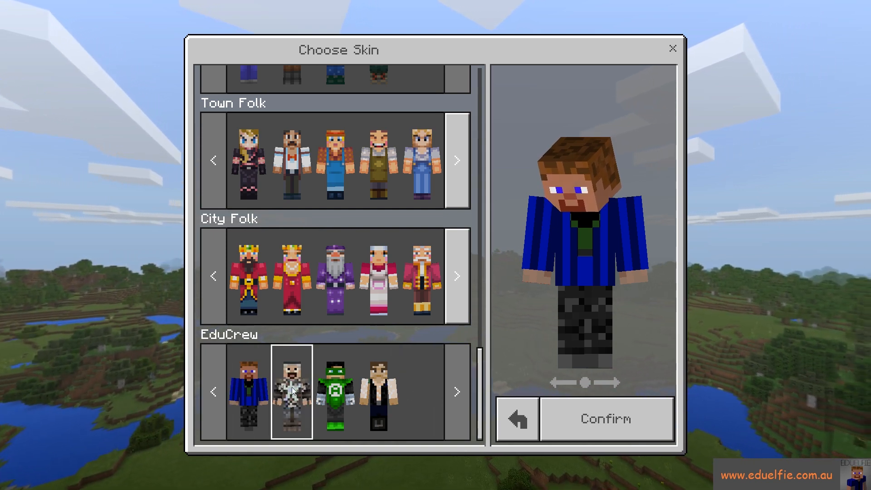
left_click(378, 398)
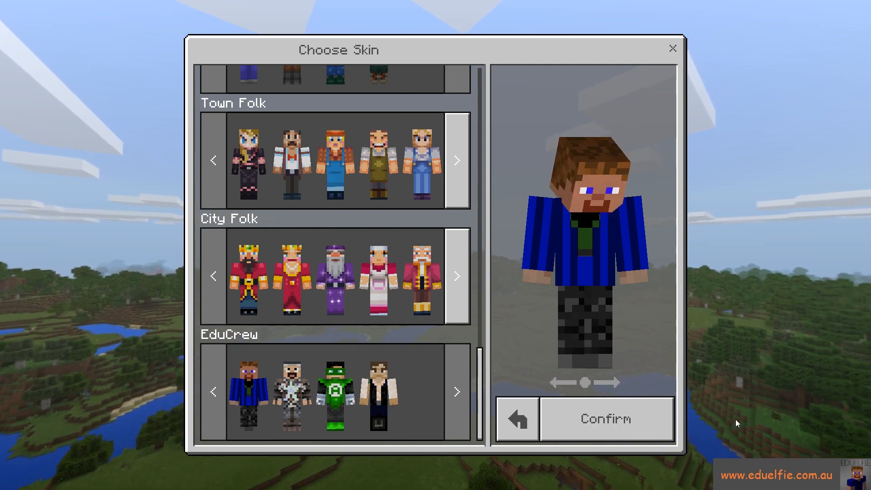
left_click(605, 419)
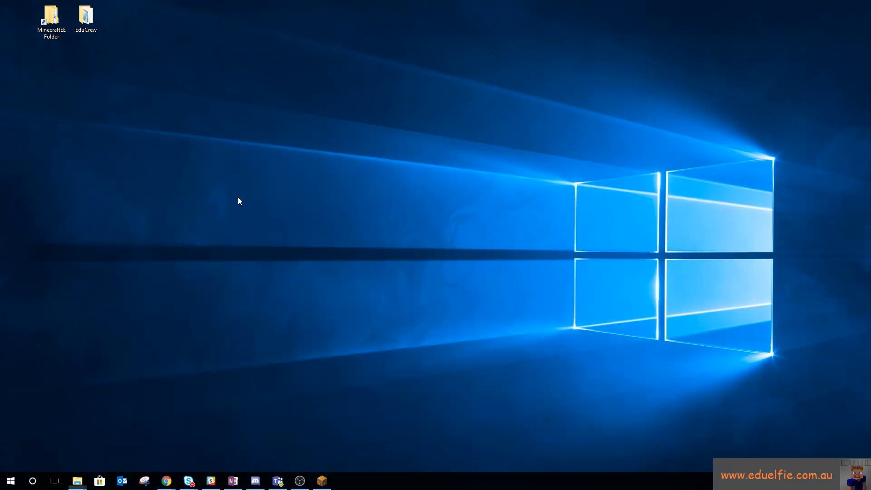
Open the EduCrew folder from the desktop and highlight skins.json and manifest.json.
double_click(85, 14)
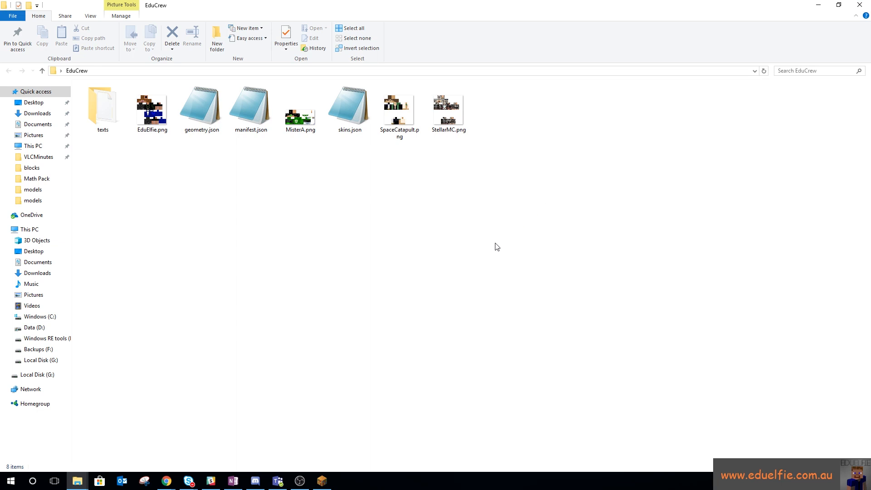
mouse_move(407, 280)
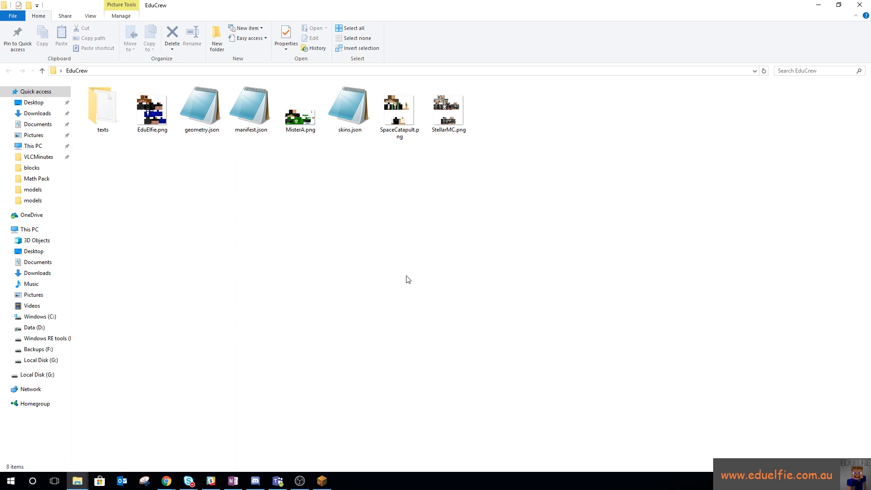
mouse_move(473, 98)
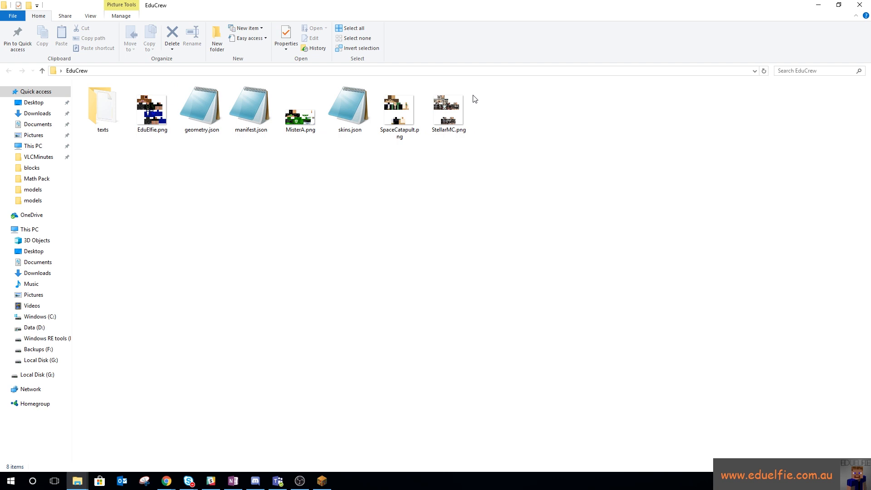
mouse_move(448, 108)
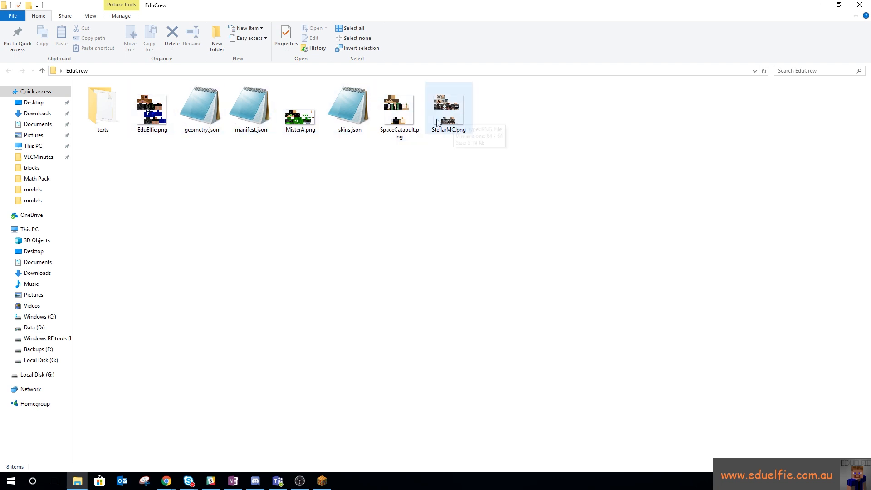
left_click(350, 105)
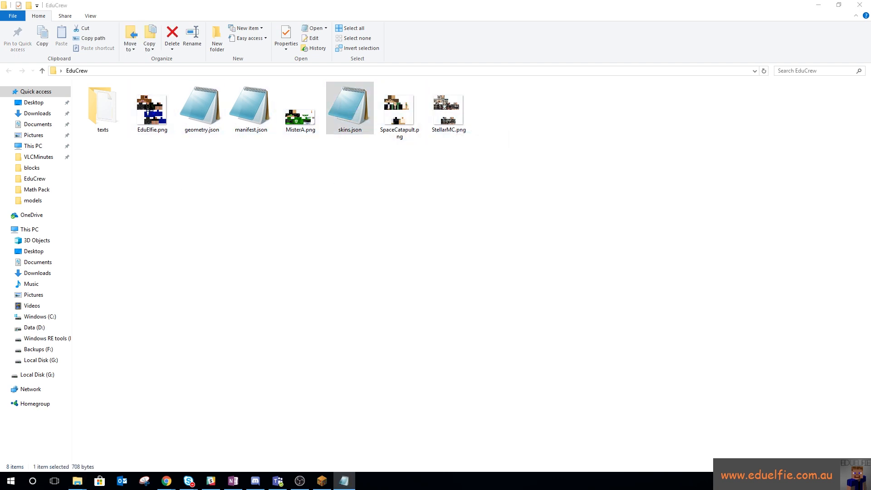
left_click(251, 105)
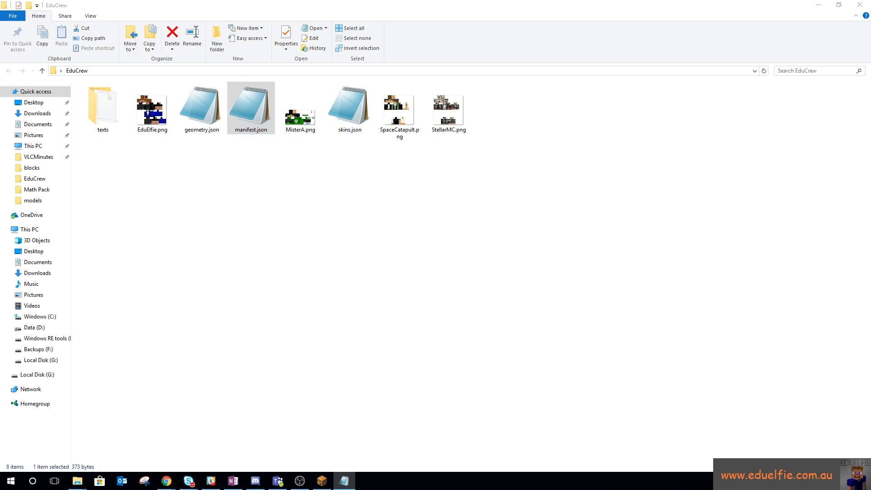
double_click(250, 108)
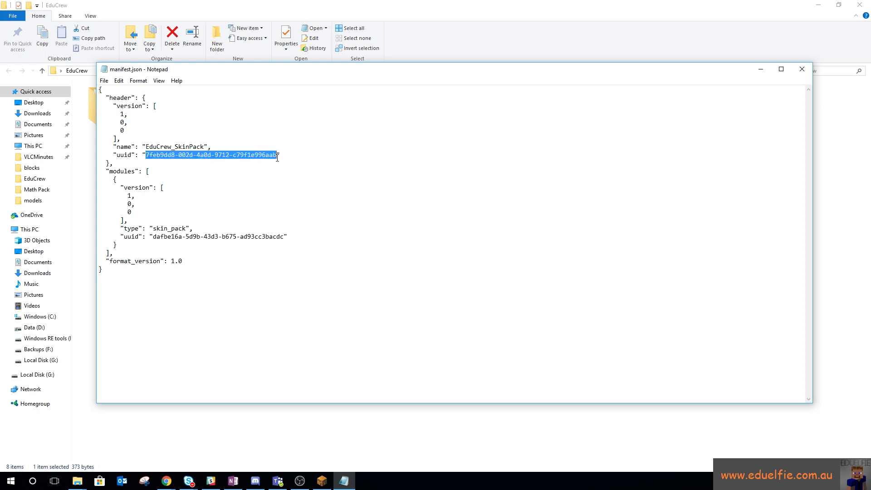
mouse_move(294, 199)
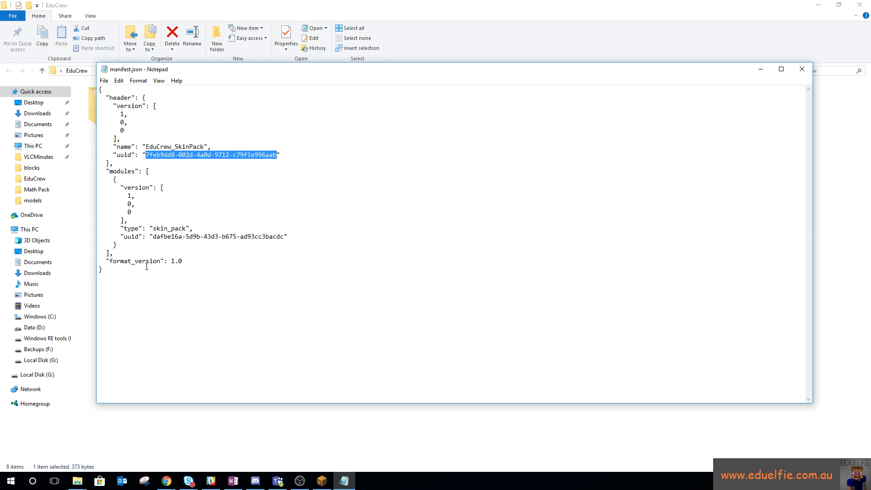
mouse_move(802, 70)
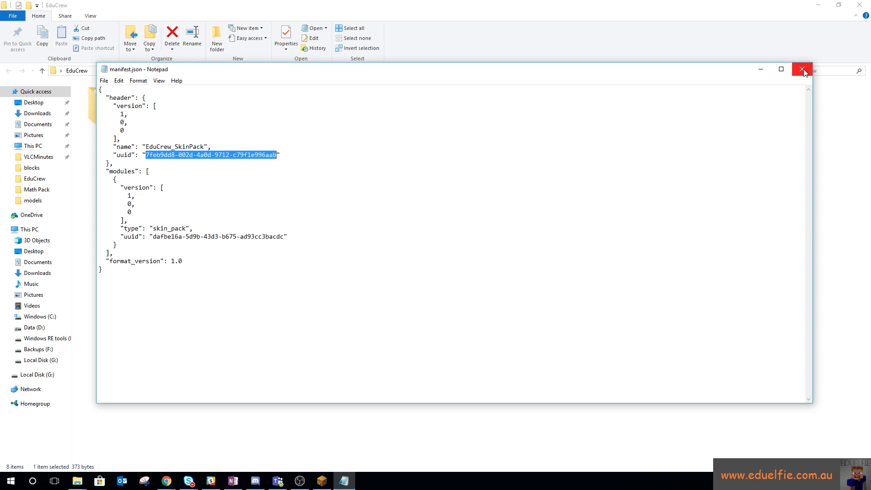
left_click(185, 229)
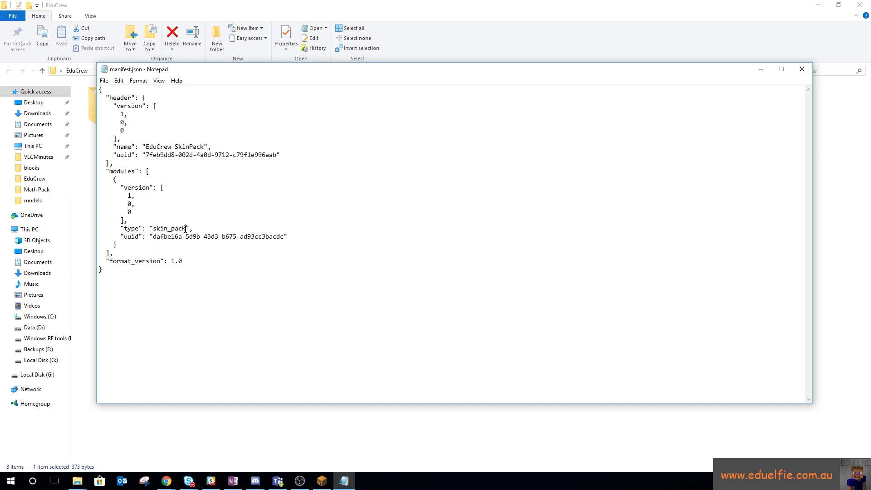
double_click(170, 229)
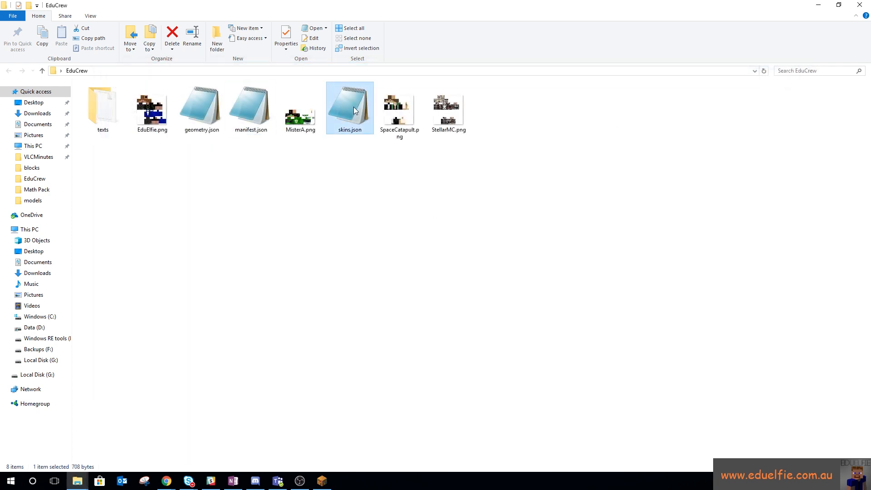
Open skins.json in Notepad to read the EduElfie, StellarMC, MisterA and SpaceCatapult entries.
double_click(349, 105)
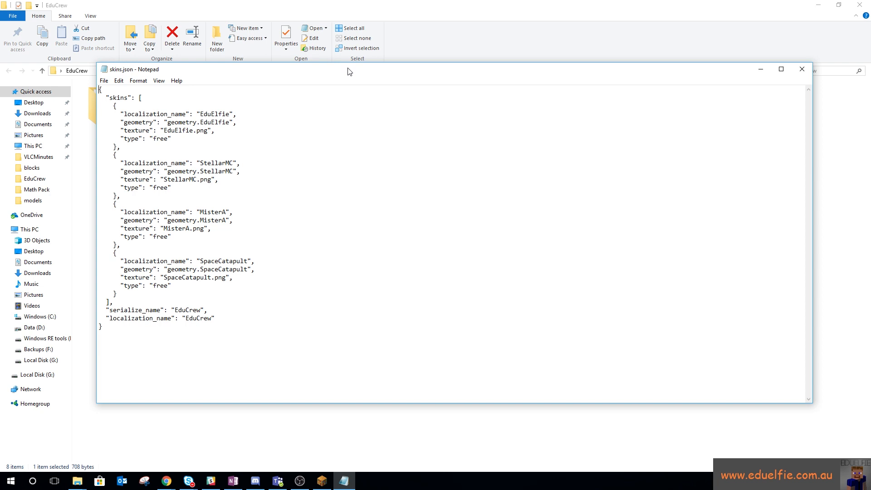
mouse_move(413, 61)
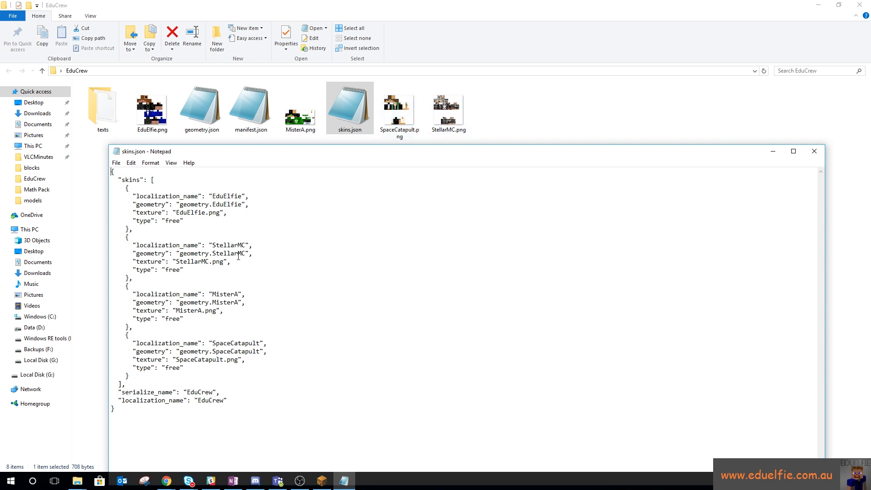
mouse_move(826, 160)
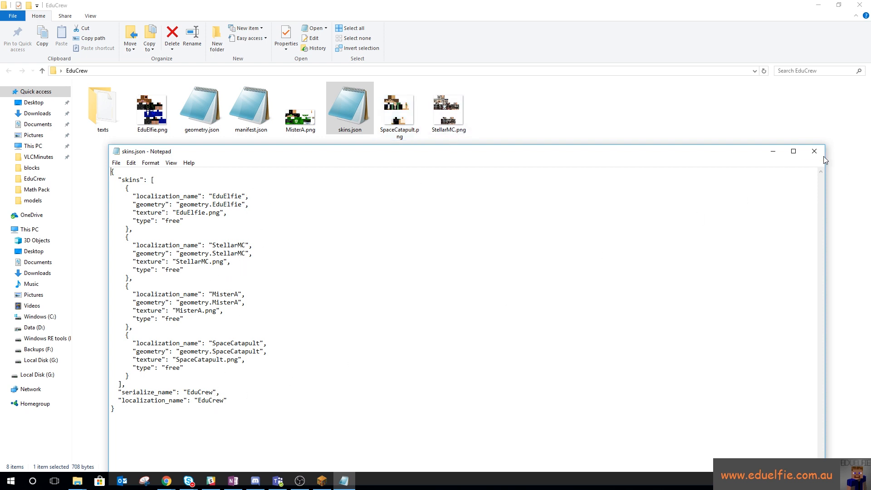
double_click(201, 105)
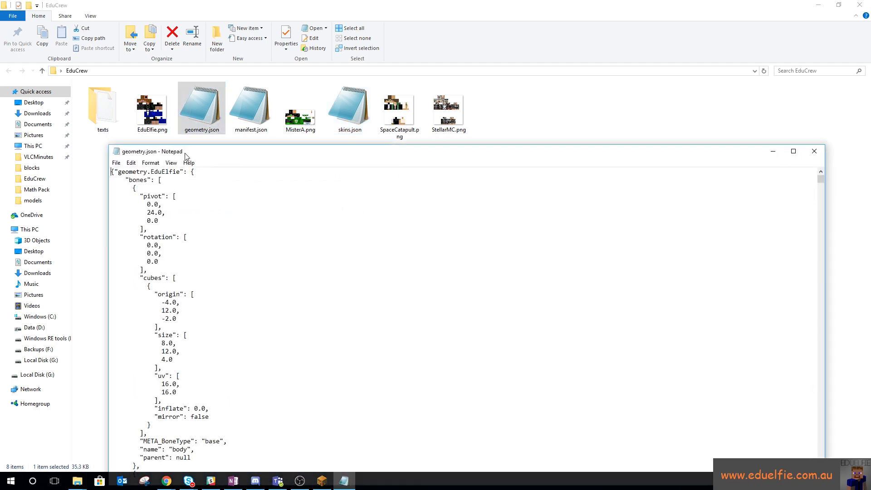
left_click(793, 151)
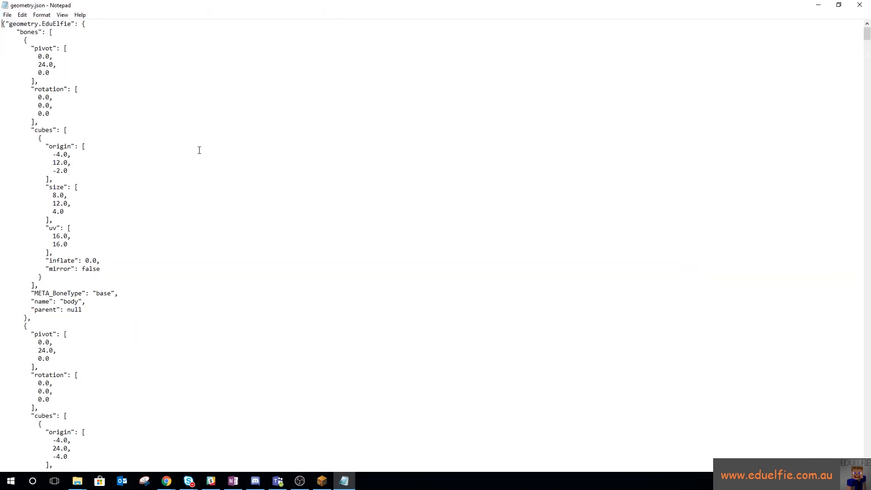
mouse_move(128, 170)
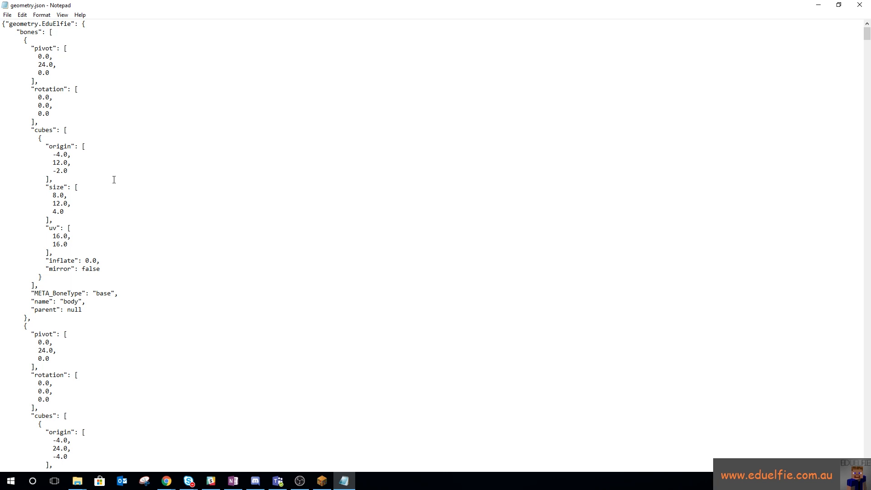
left_click(4, 23)
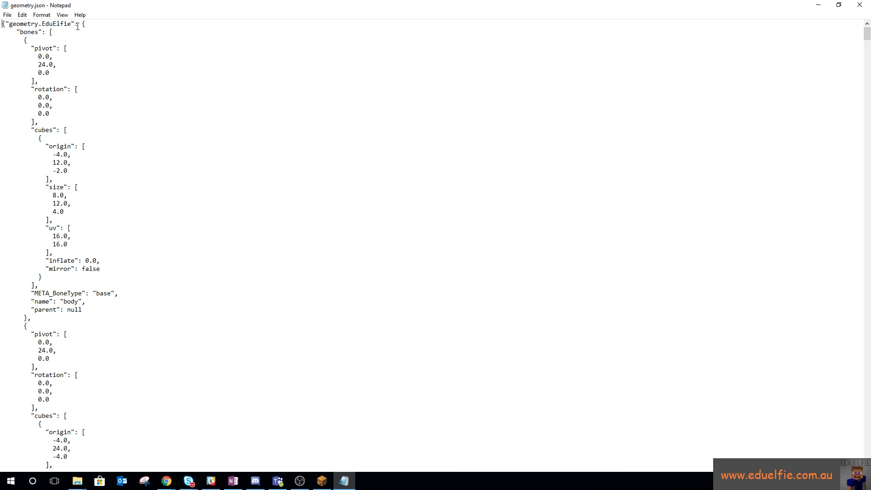
scroll("down", 3)
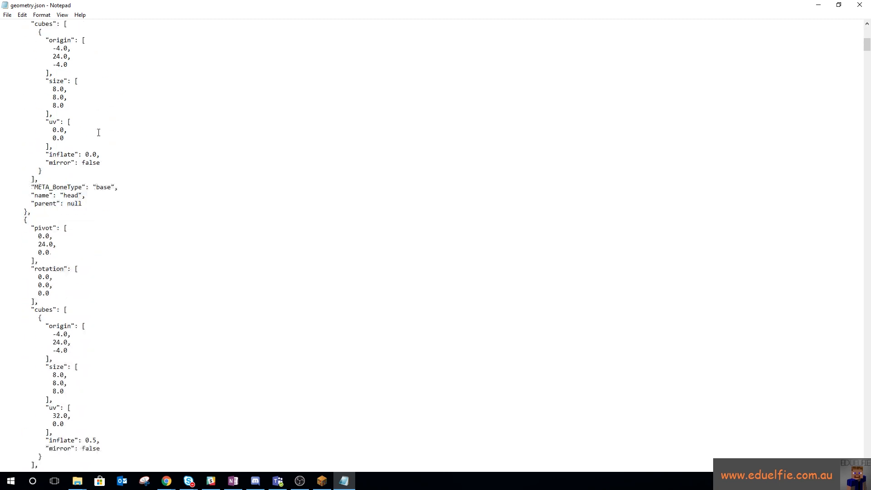
scroll("down", 3)
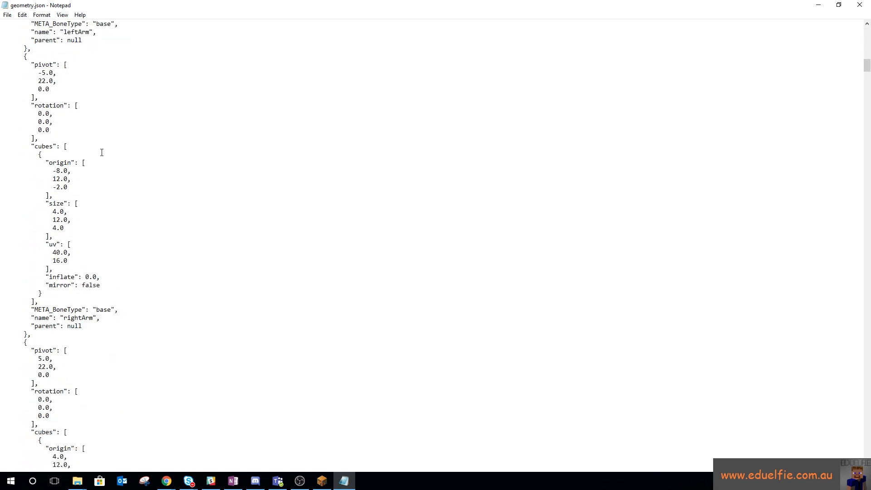
scroll("down", 3)
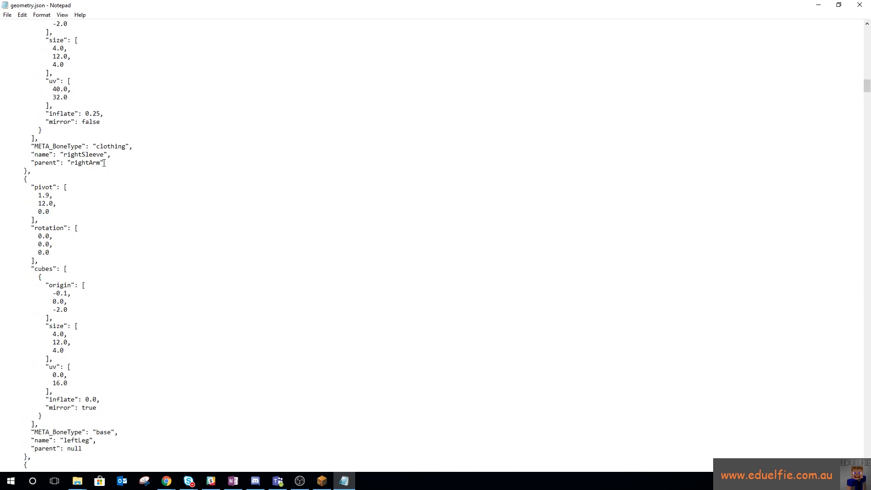
scroll("down", 3)
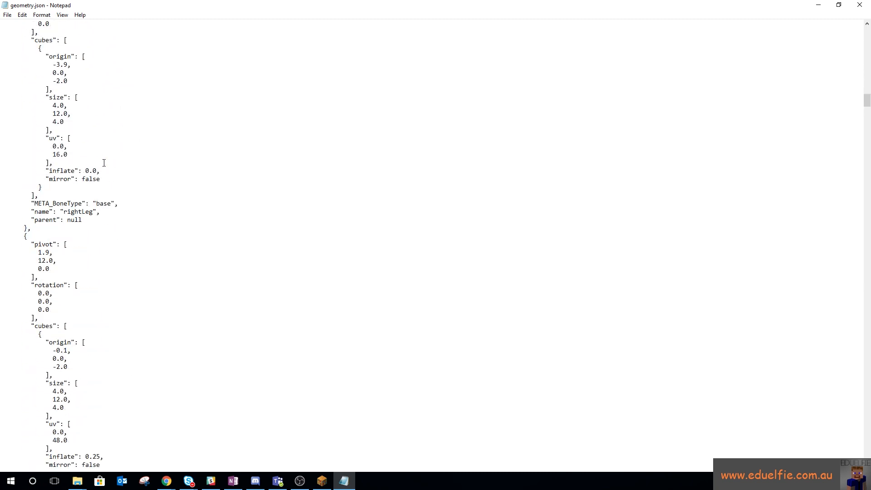
scroll("down", 3)
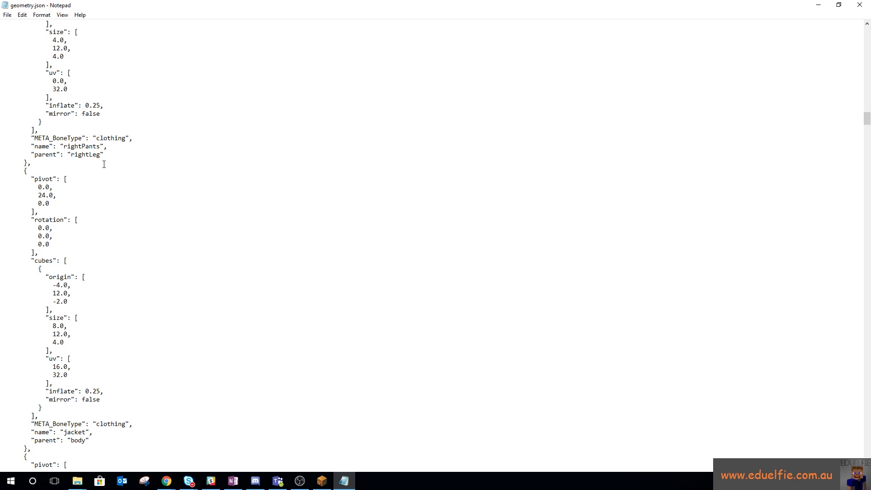
scroll("down", 3)
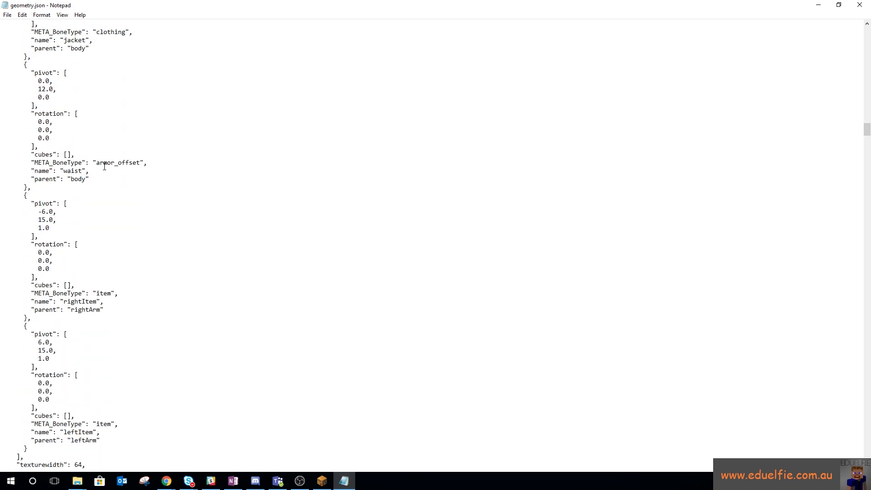
scroll("down", 3)
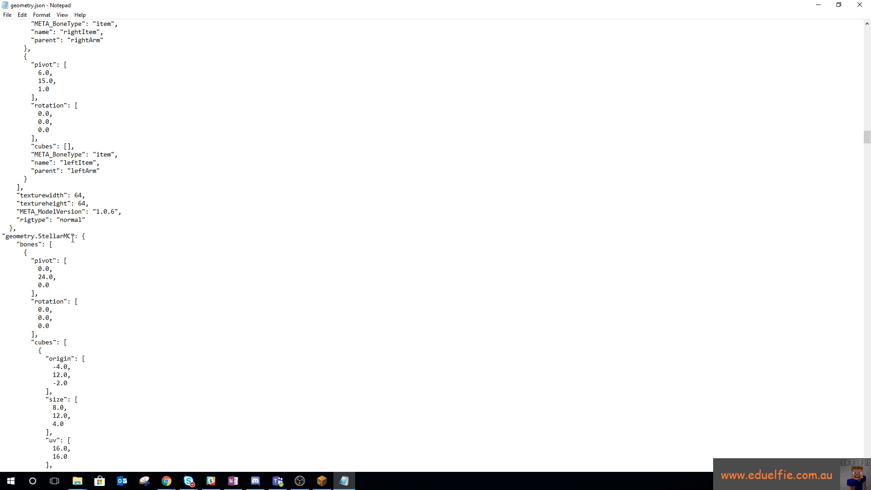
mouse_move(71, 228)
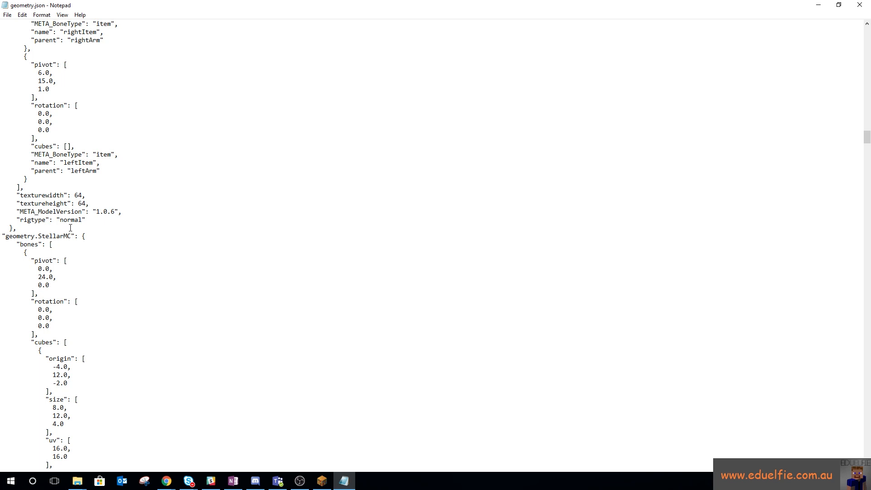
mouse_move(98, 229)
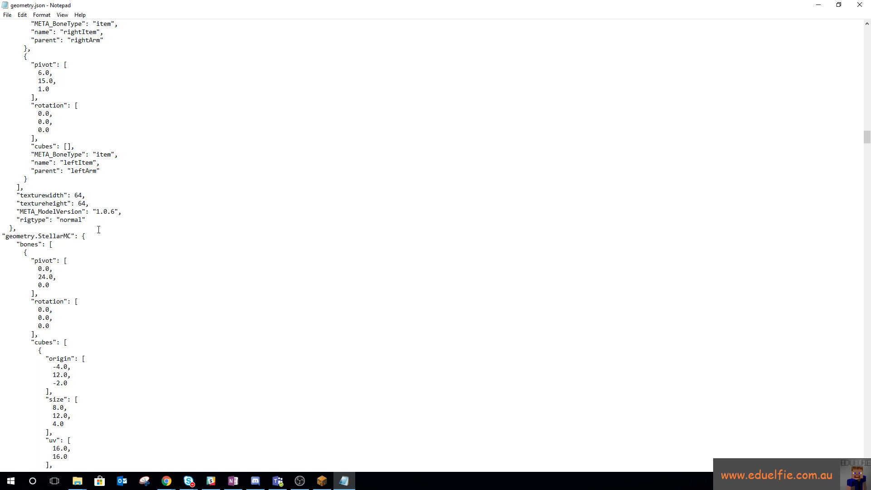
mouse_move(89, 234)
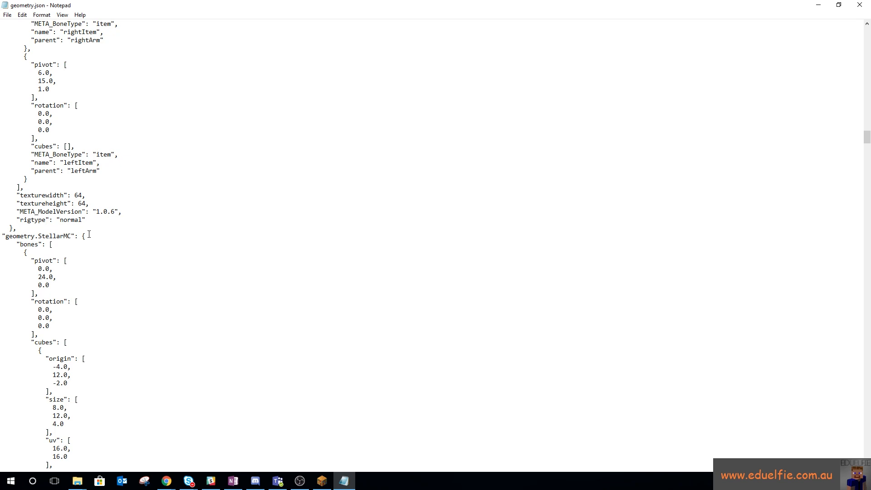
scroll("up", 3)
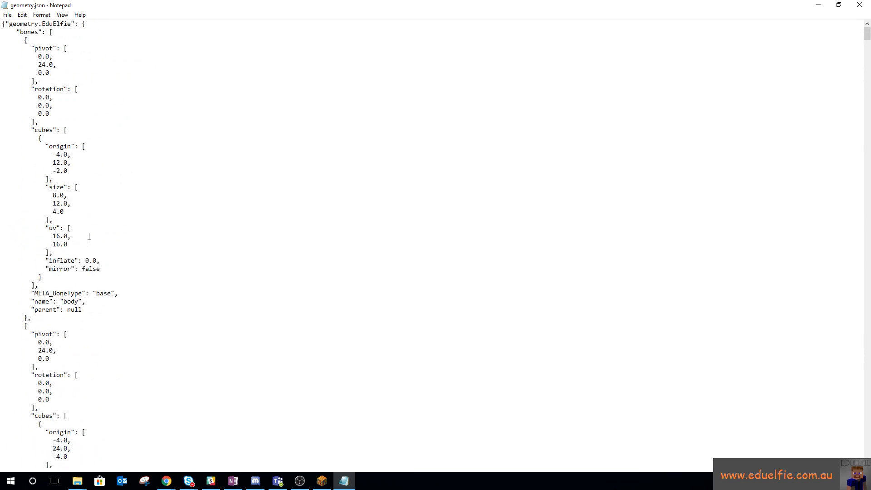
Close geometry.json and return to the EduCrew folder contents.
left_click(78, 481)
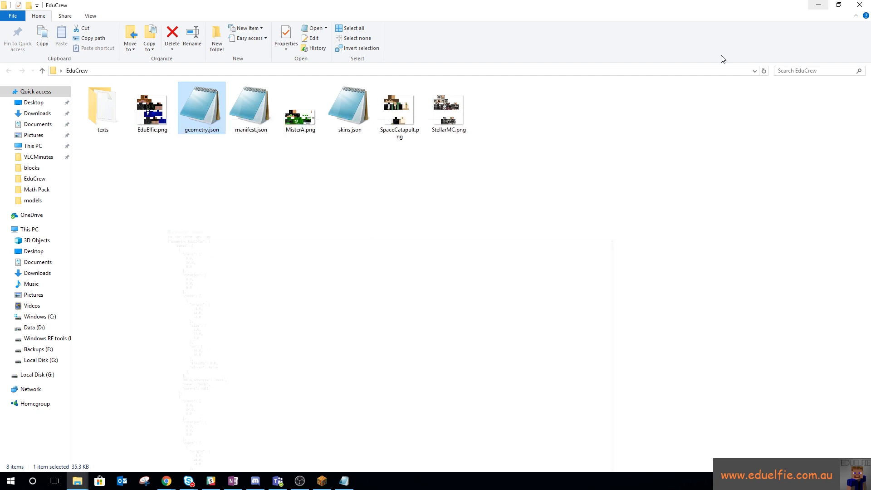
left_click(448, 106)
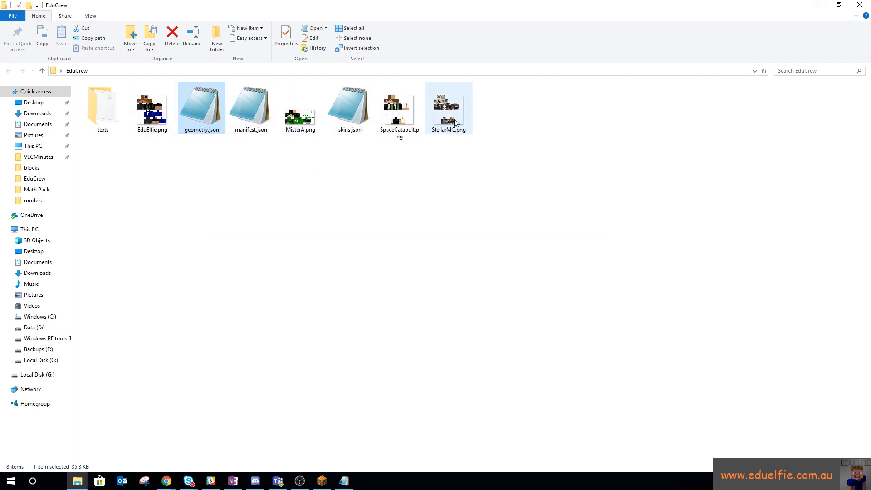
mouse_move(179, 122)
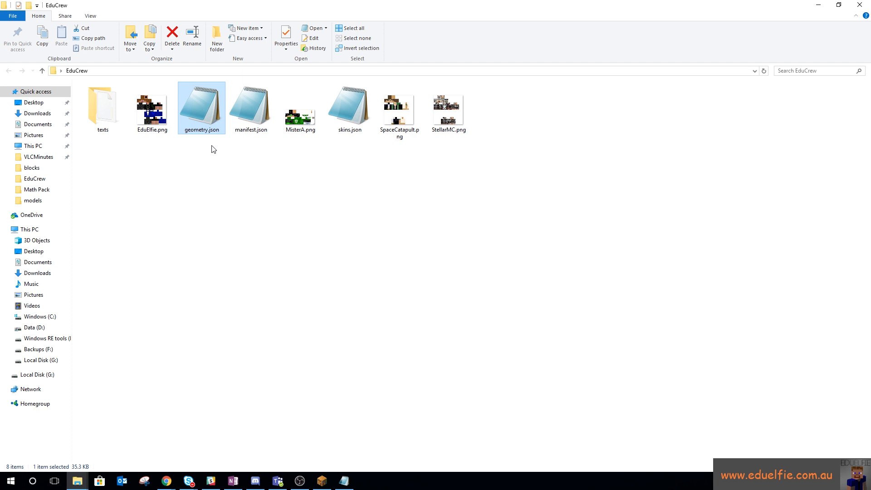
mouse_move(186, 112)
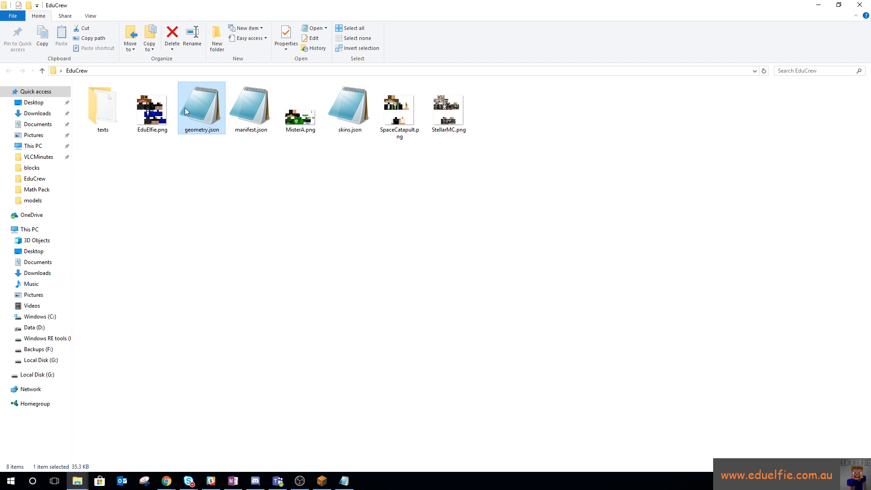
mouse_move(201, 103)
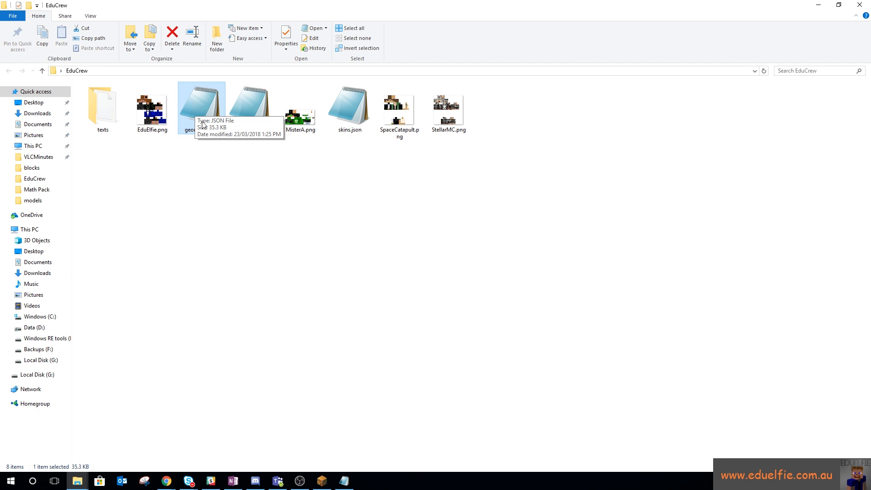
mouse_move(200, 156)
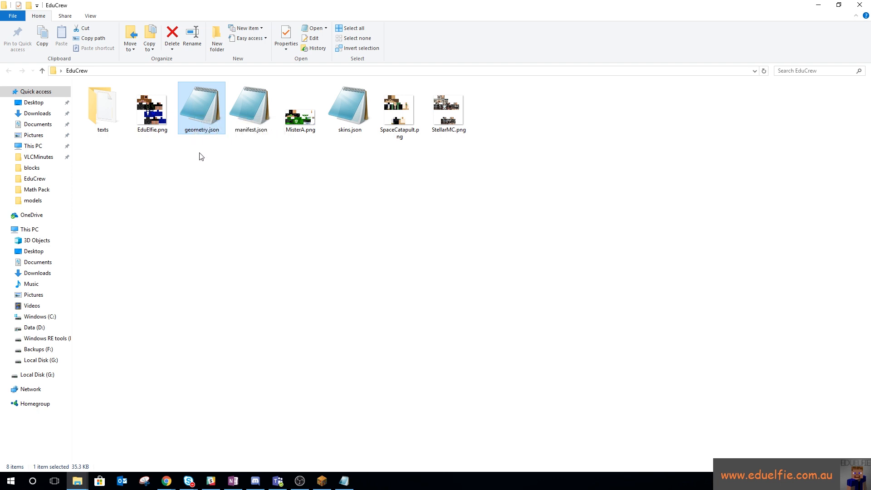
mouse_move(201, 111)
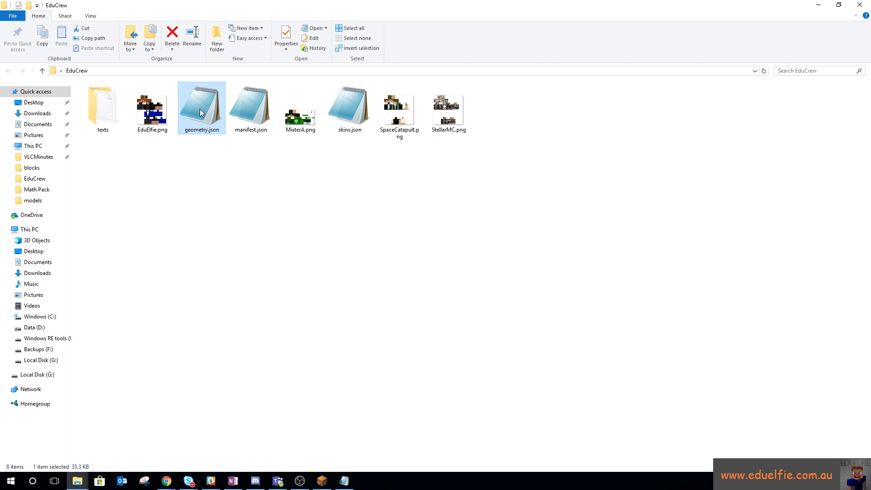
Open en_US.lang from the texts folder in Notepad, review the EduCrew skin names, then close it.
double_click(103, 104)
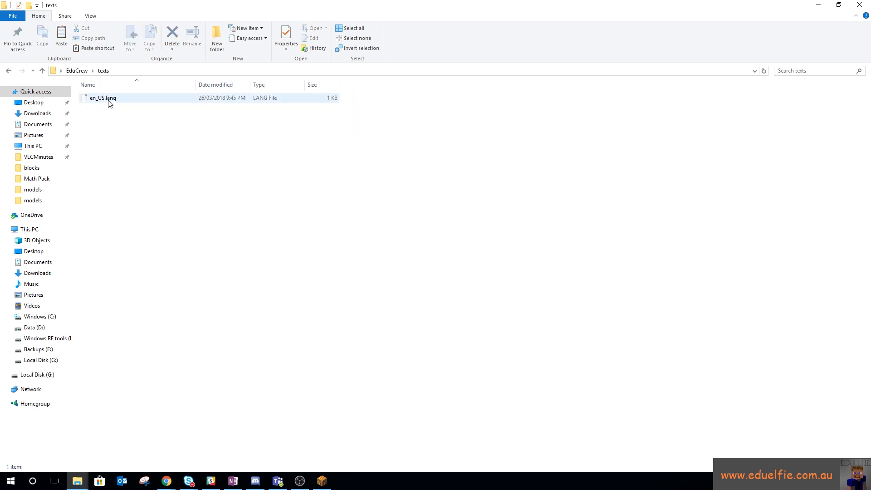
right_click(103, 98)
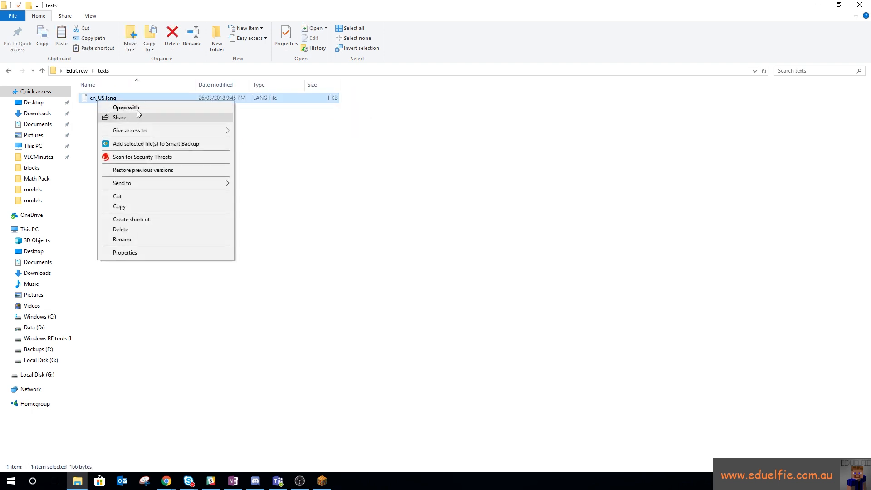
left_click(126, 107)
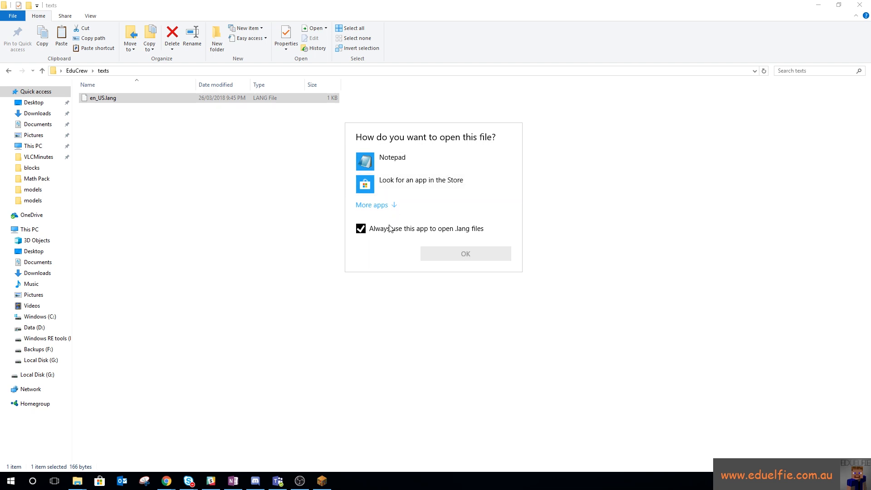
left_click(465, 254)
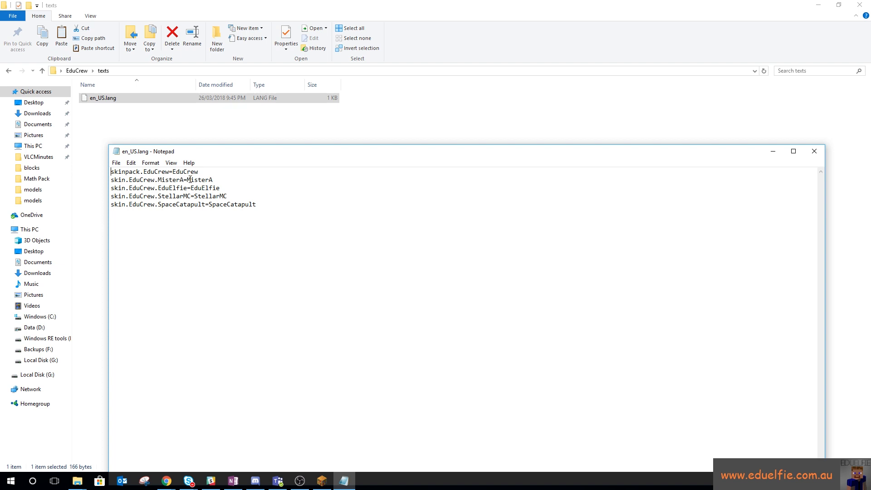
mouse_move(801, 186)
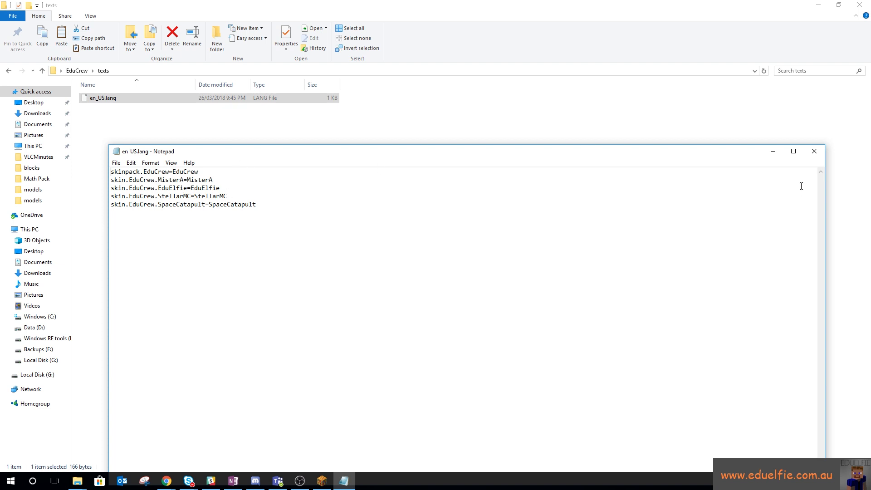
left_click(76, 71)
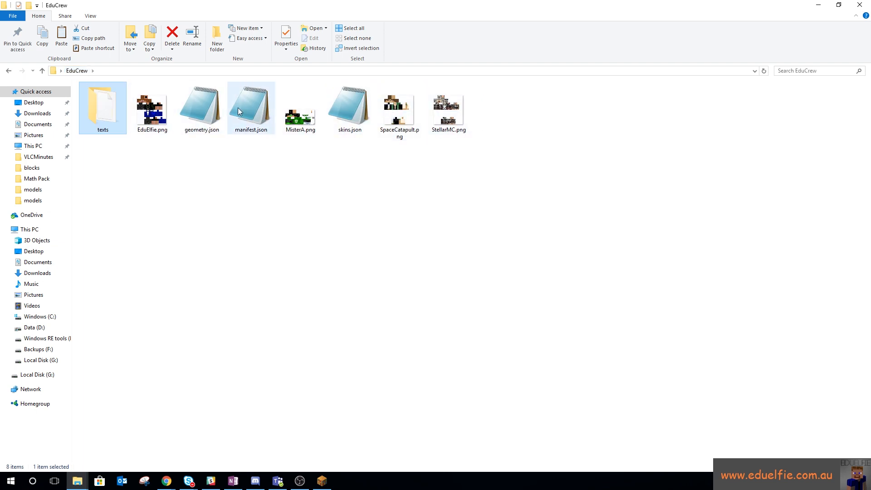
Navigate through the MinecraftEE Folder shortcut into the com.mojang skin_packs folder.
left_click(399, 111)
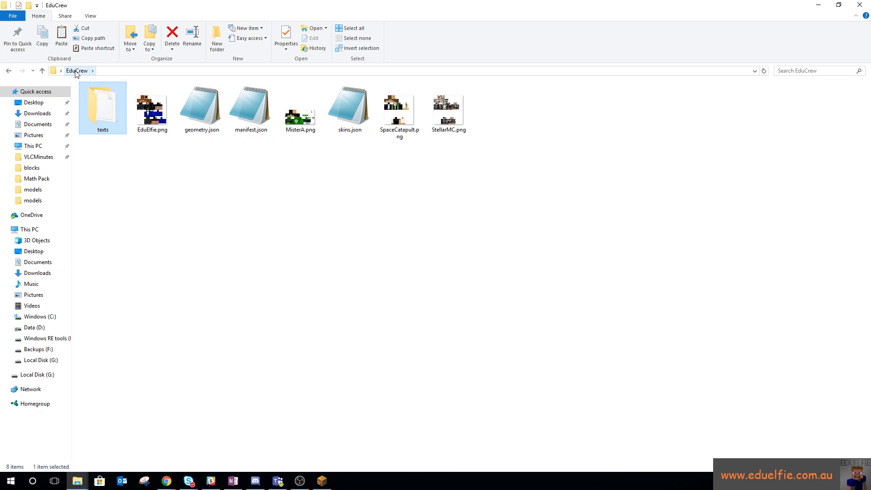
right_click(86, 16)
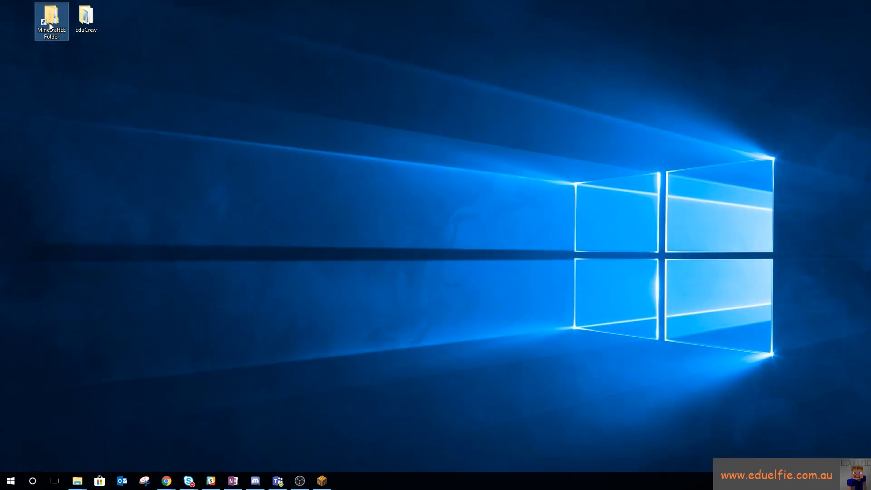
double_click(51, 18)
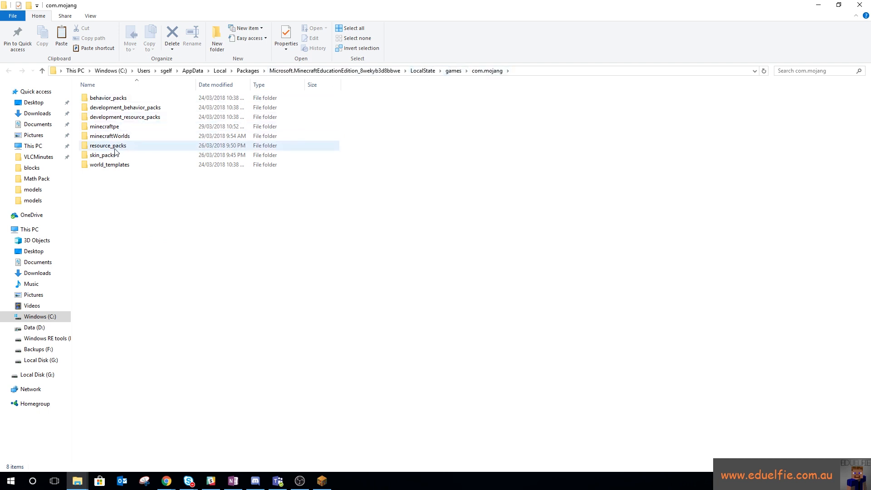
double_click(108, 154)
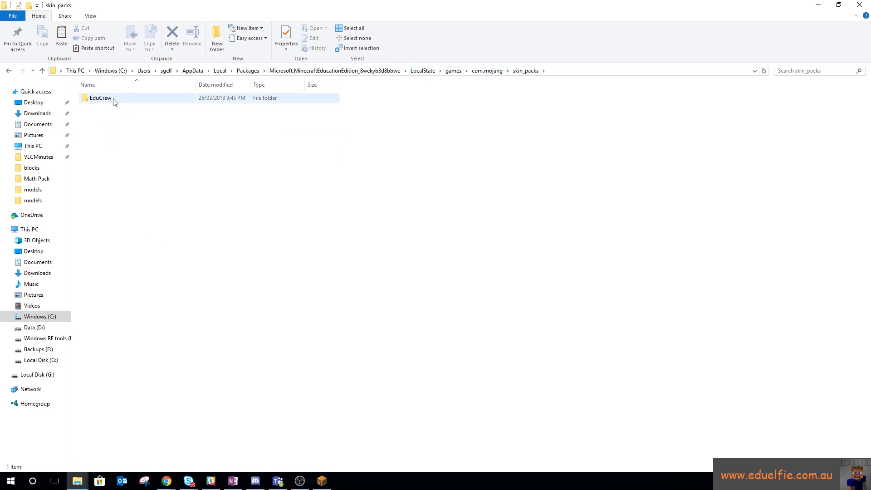
Check the installed EduCrew pack's files, then go back to skin_packs.
double_click(100, 98)
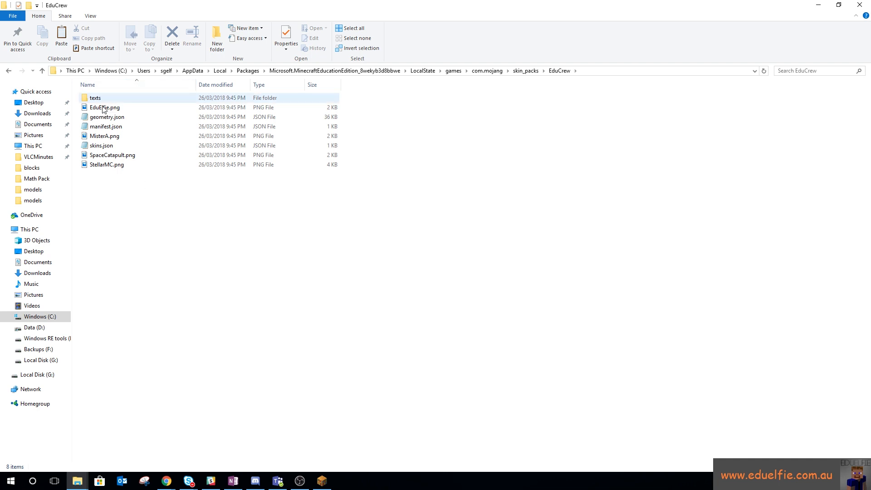
left_click(420, 89)
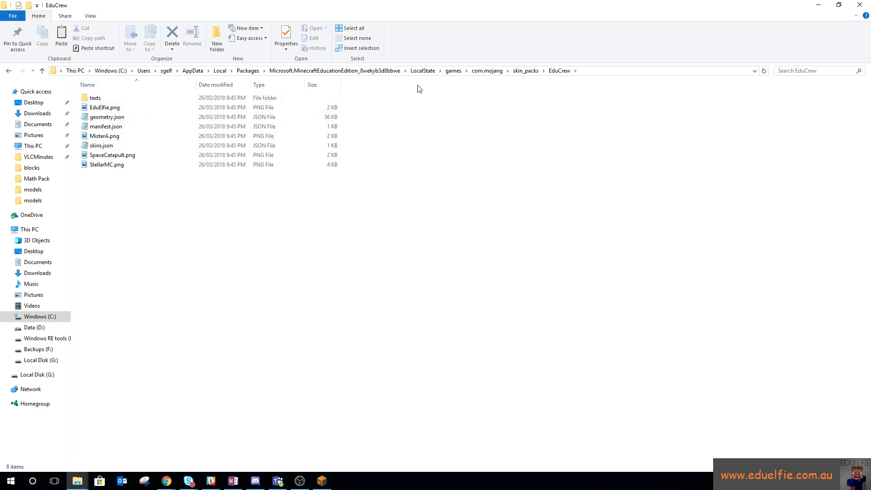
left_click(526, 71)
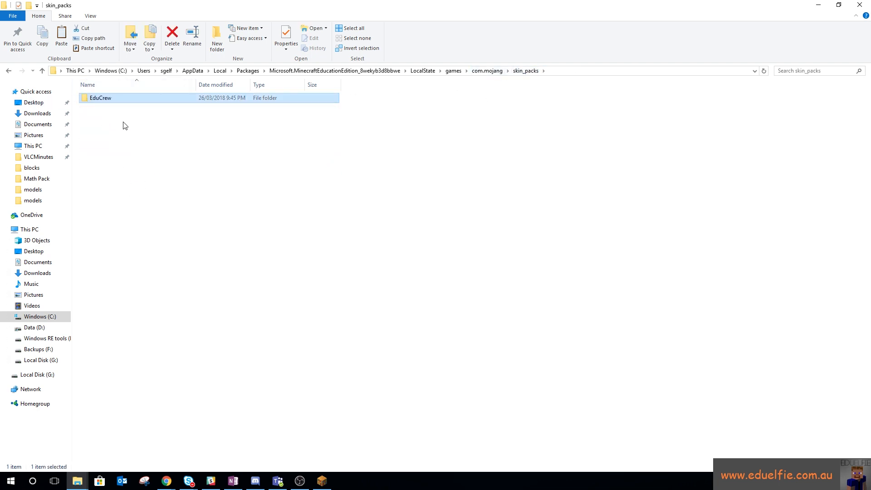
mouse_move(222, 158)
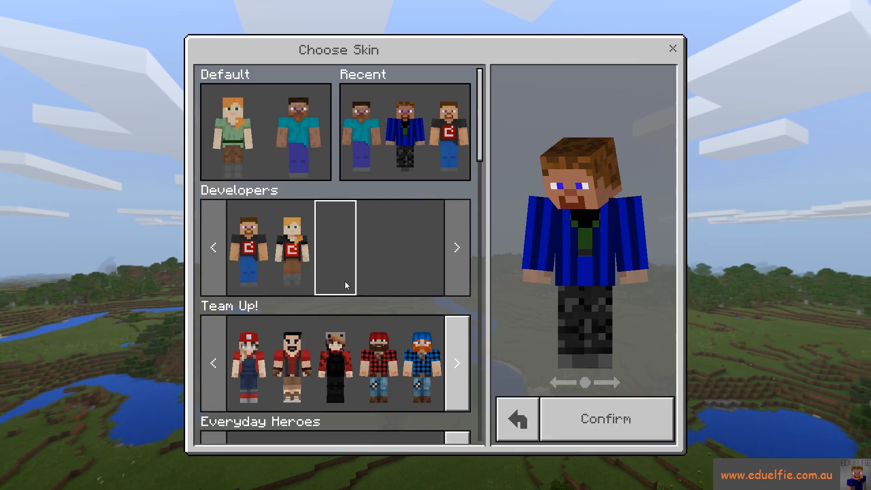
Preview the grey armoured and blue-jacketed EduCrew skins, then leave the skin chooser.
scroll("down", 3)
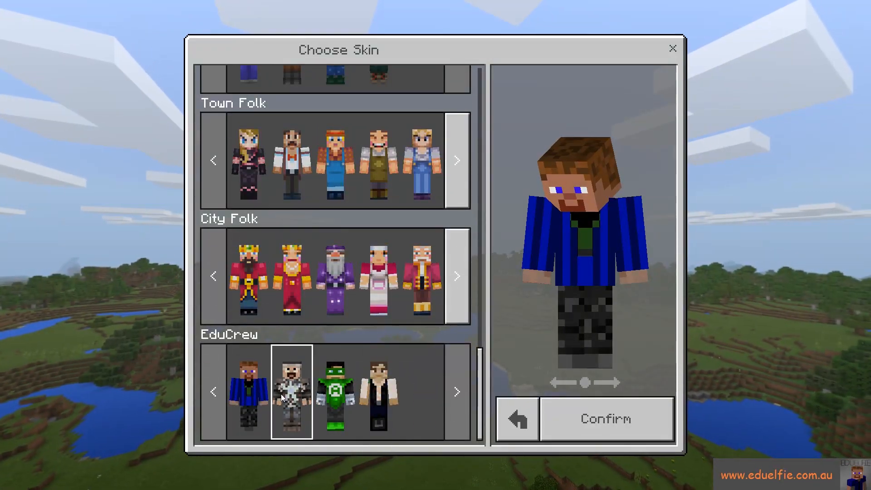
left_click(334, 395)
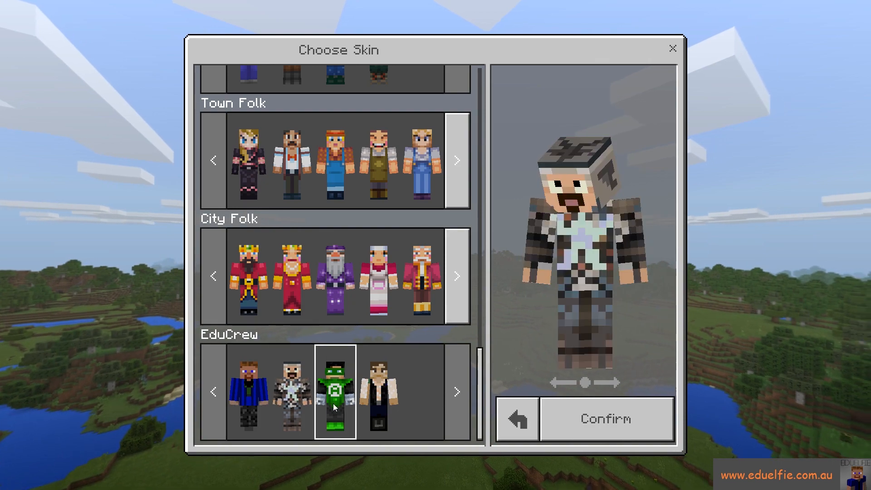
left_click(249, 390)
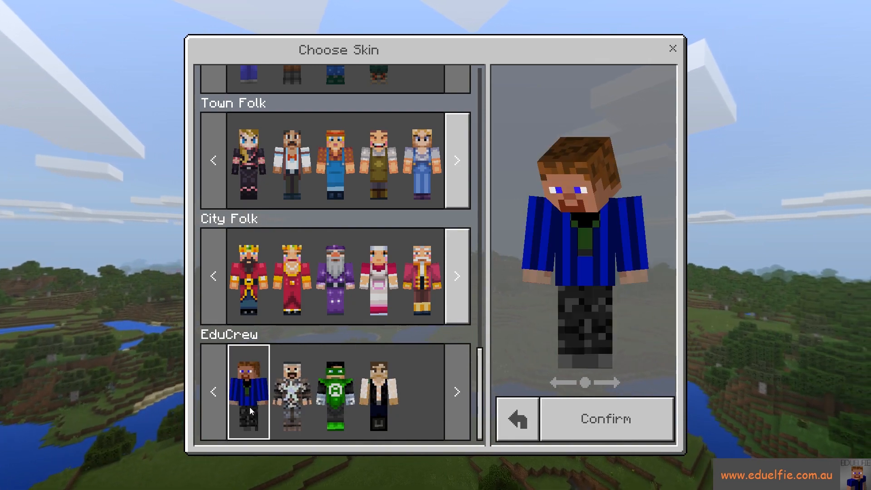
left_click(605, 420)
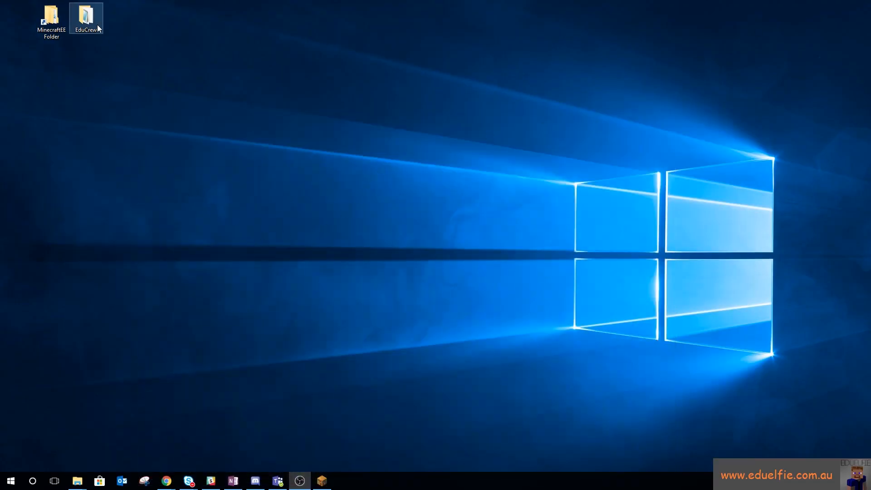
Open geometry.json from the EduCrew folder, scroll through it and select EduElfie in the header.
double_click(87, 16)
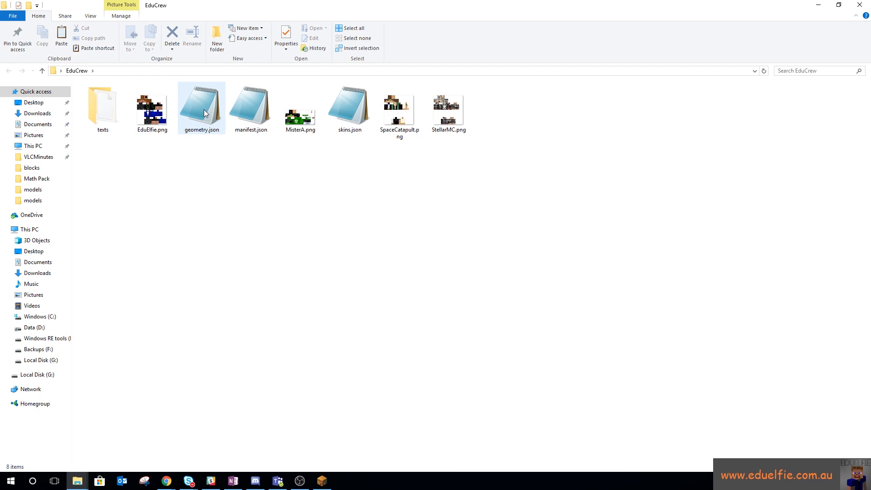
double_click(202, 105)
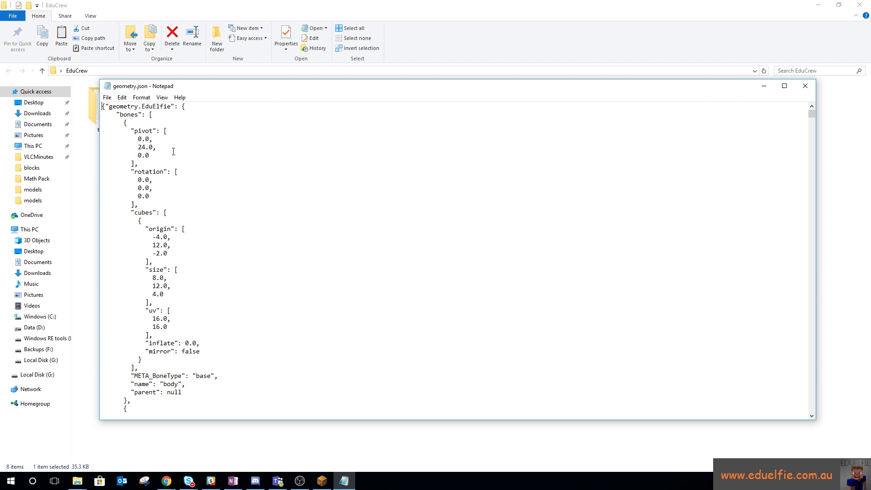
scroll("down", 3)
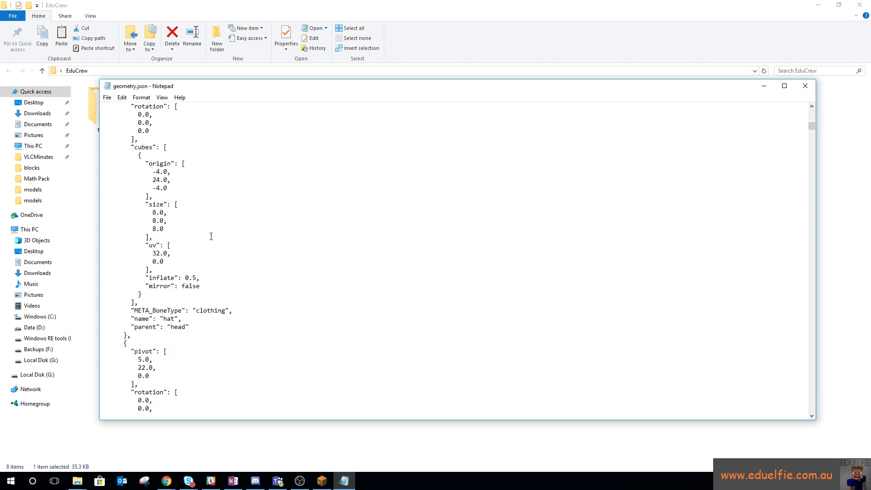
scroll("down", 3)
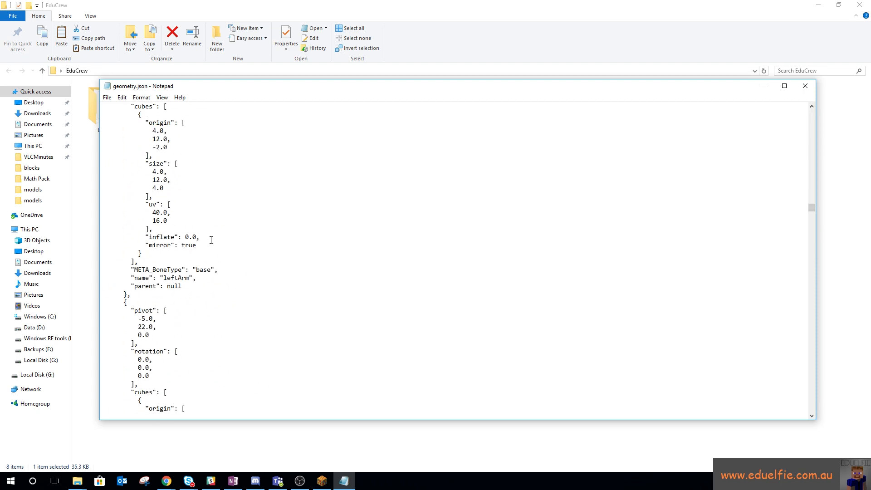
scroll("down", 3)
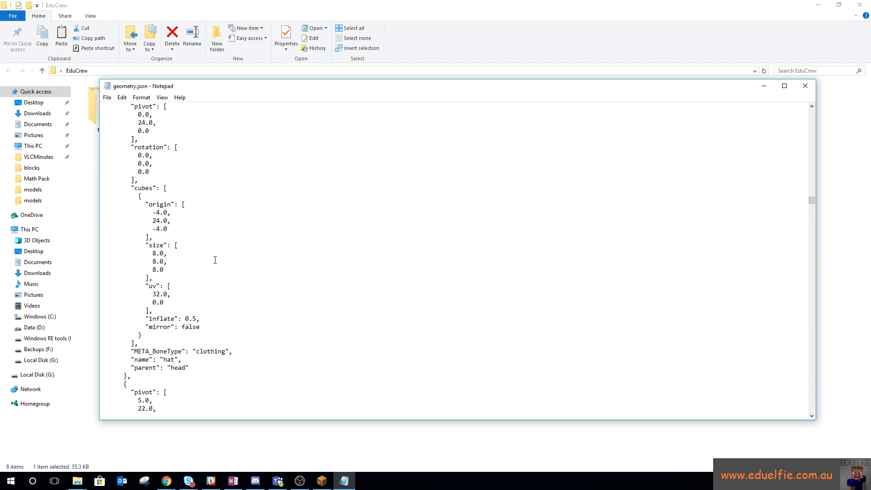
scroll("up", 3)
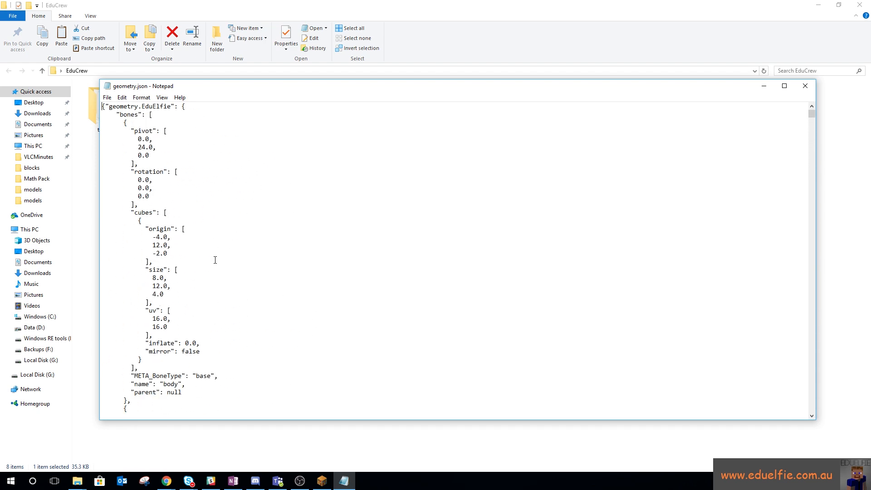
double_click(152, 106)
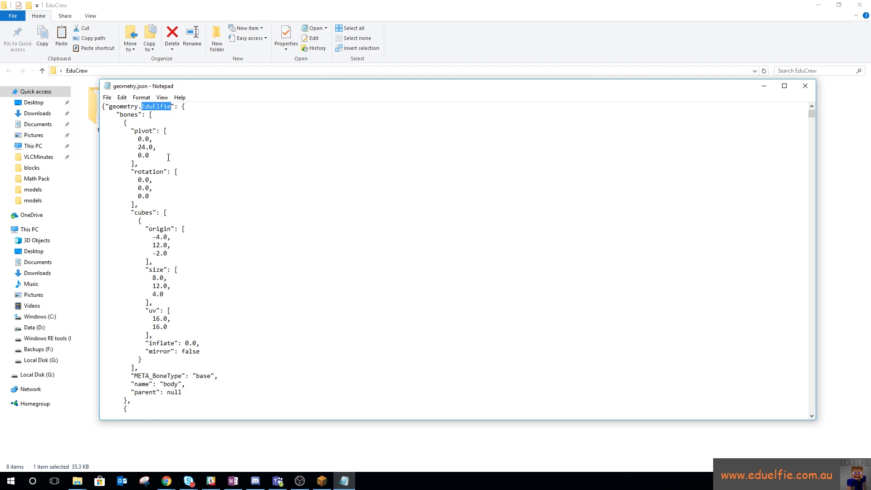
mouse_move(151, 150)
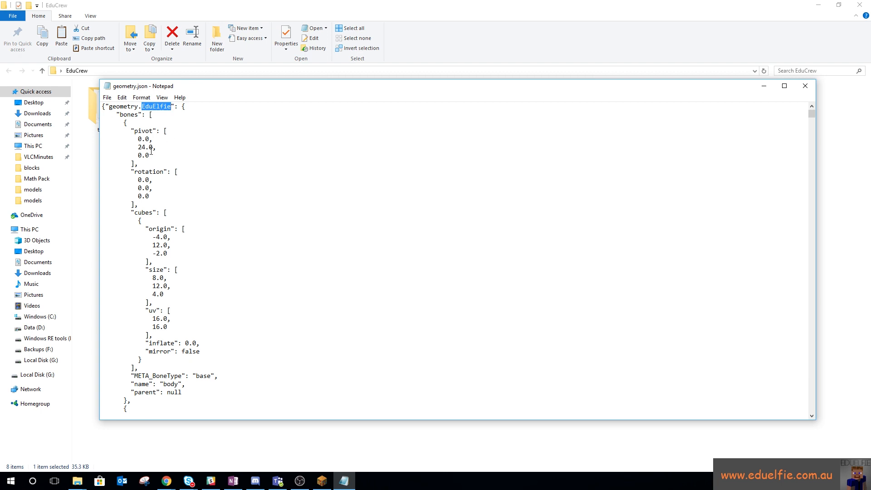
mouse_move(202, 234)
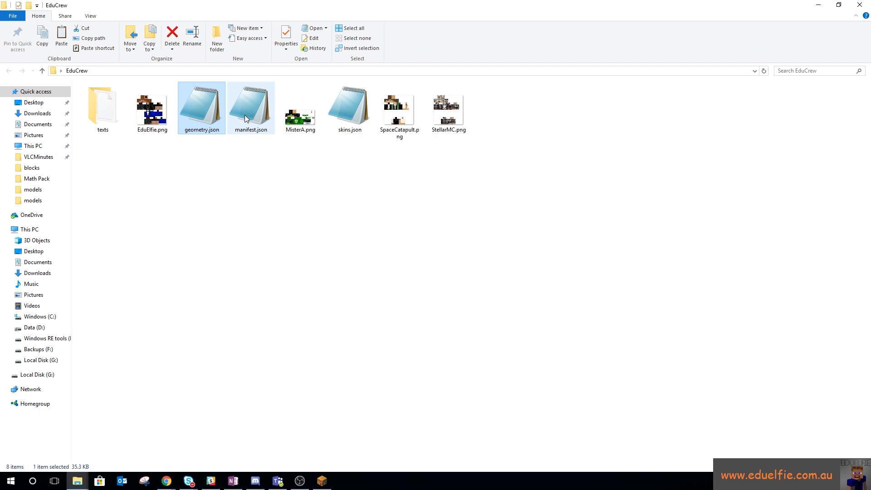
double_click(349, 105)
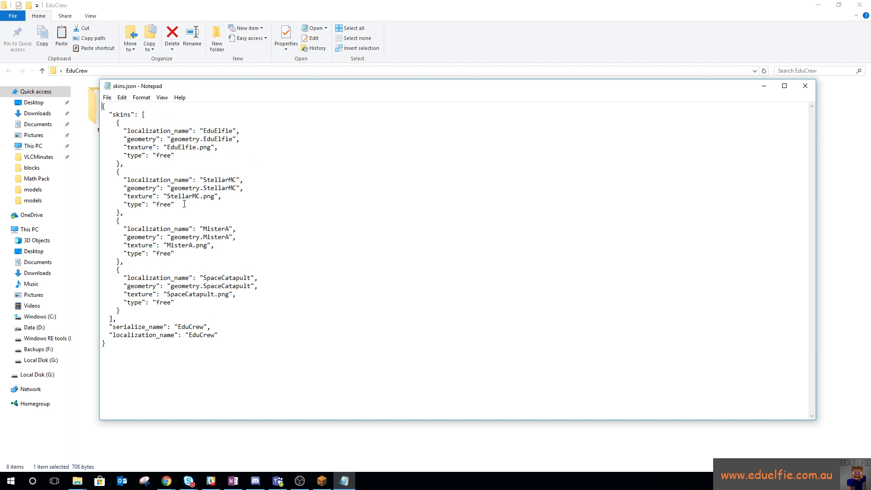
mouse_move(260, 301)
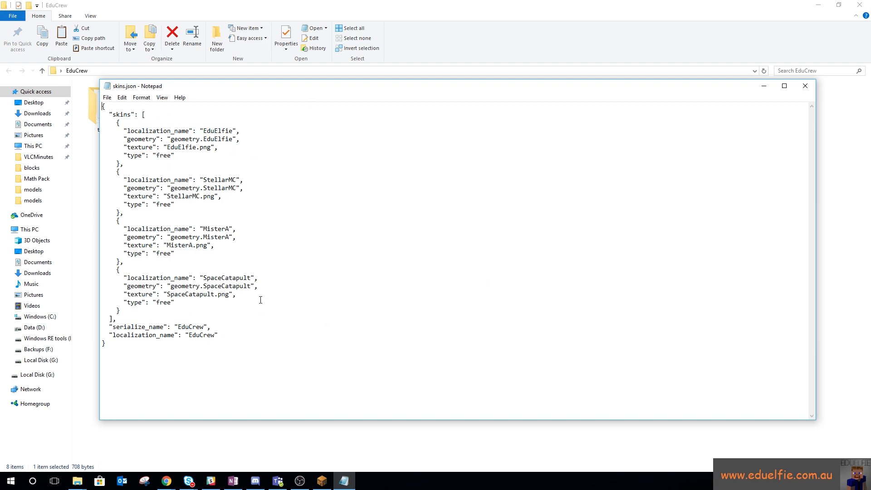
mouse_move(805, 131)
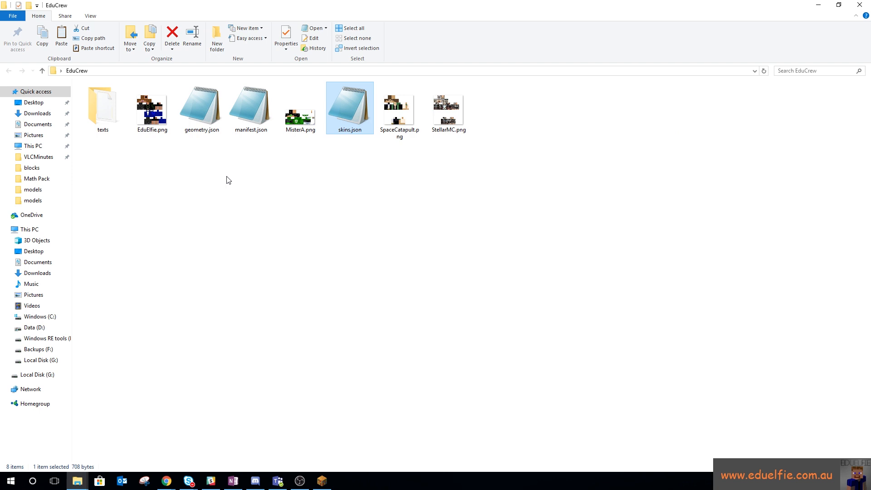
mouse_move(201, 111)
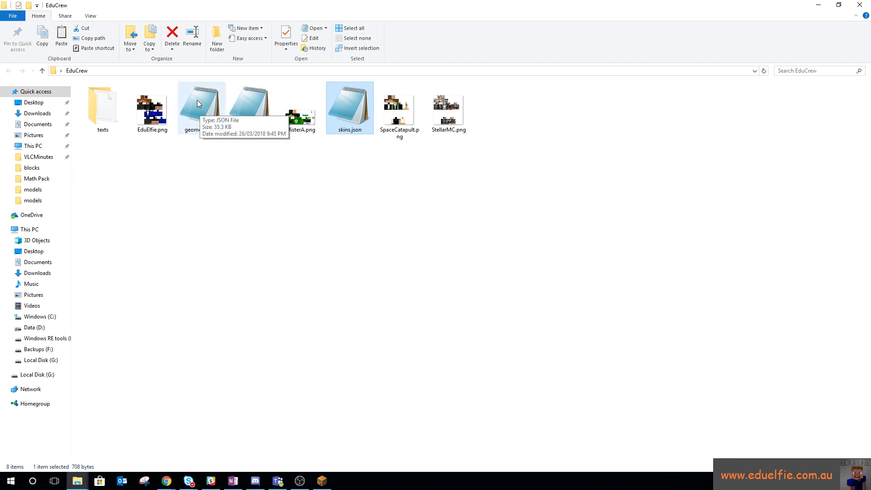
mouse_move(197, 116)
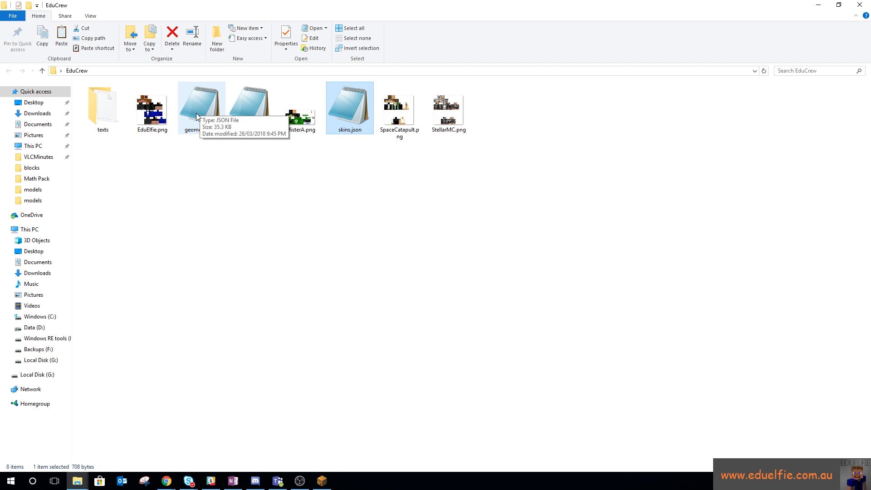
mouse_move(237, 252)
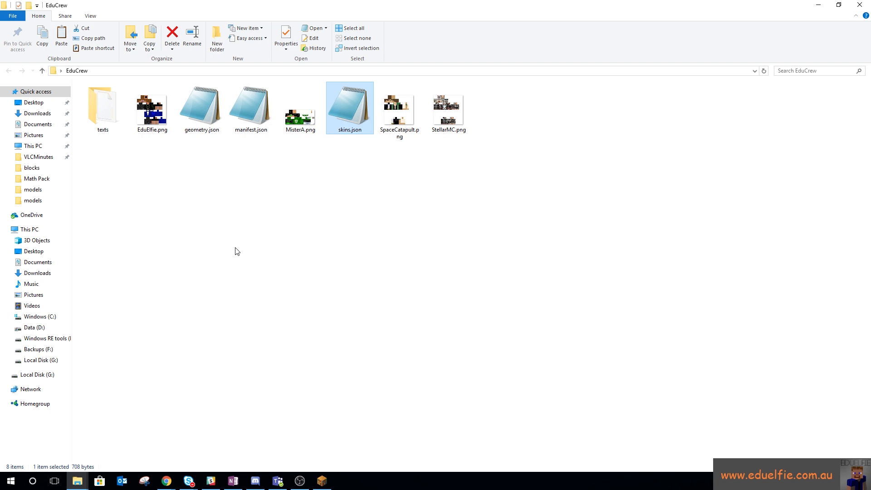
Launch Minecraft, go to Play and load the Blocks of Grass world.
left_click(321, 481)
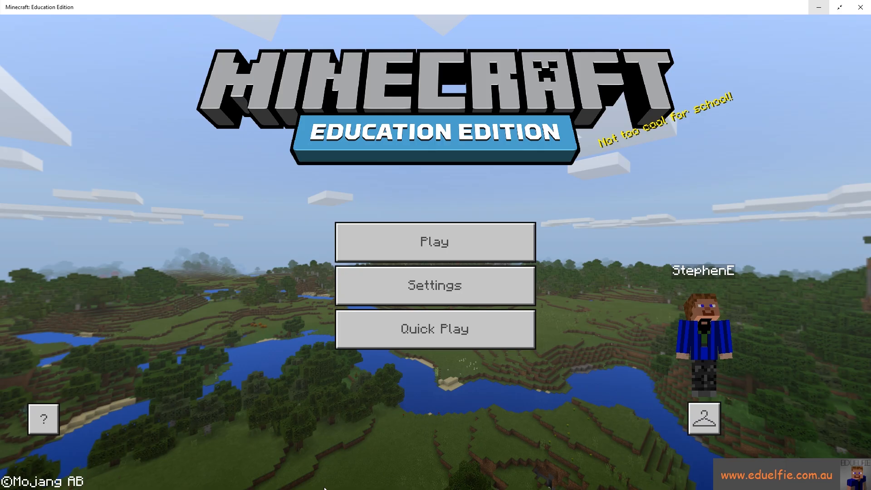
mouse_move(435, 242)
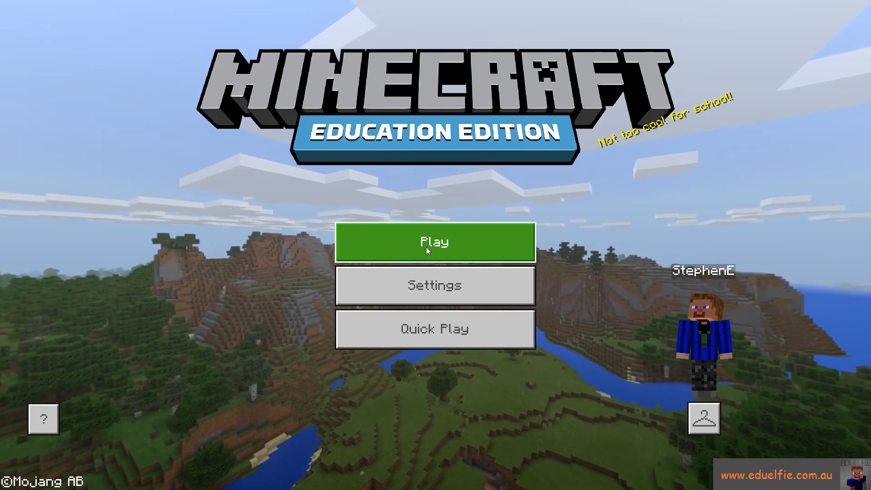
left_click(435, 242)
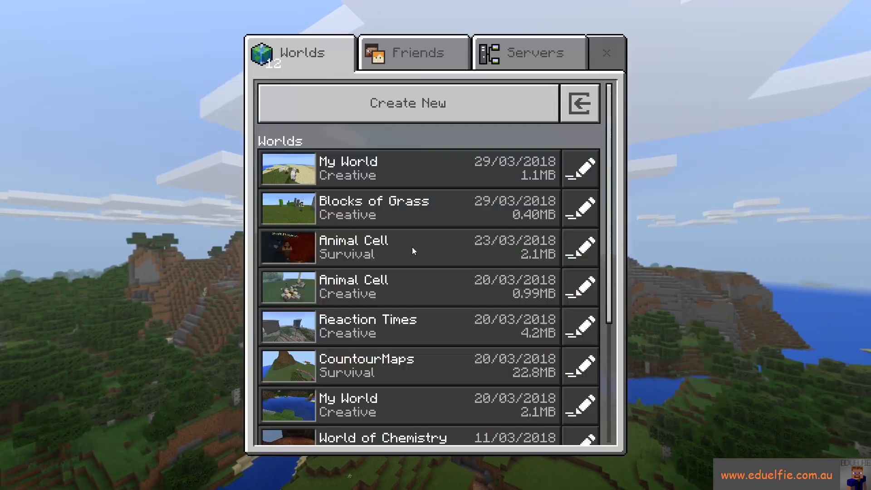
left_click(390, 169)
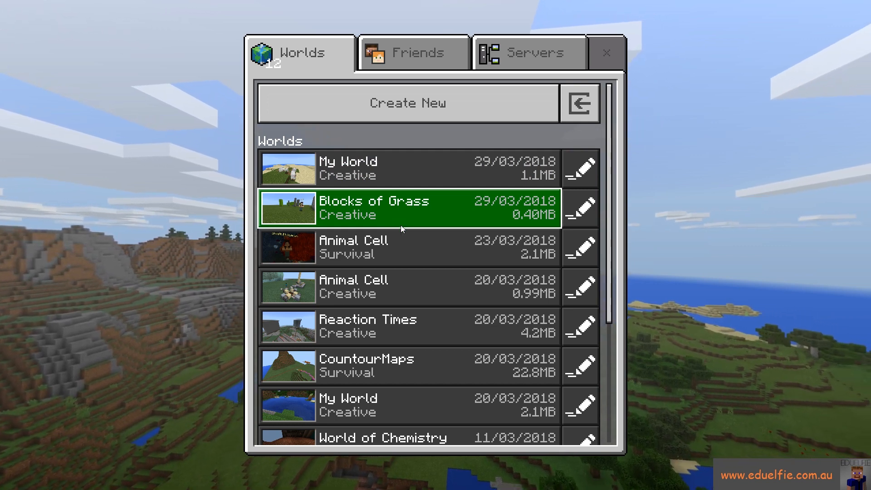
left_click(408, 326)
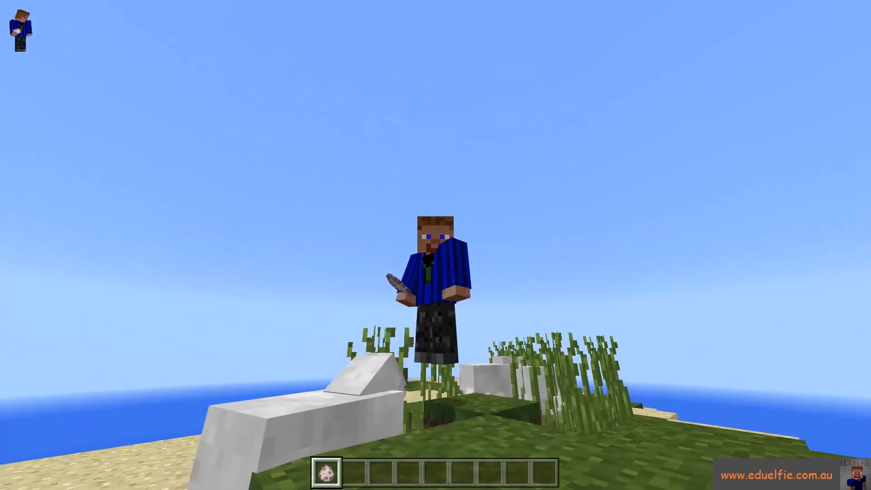
key("Escape")
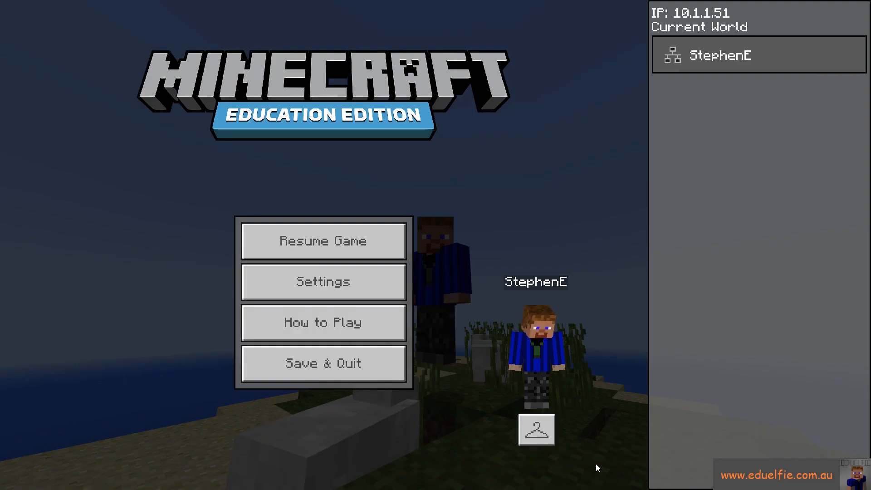
left_click(536, 428)
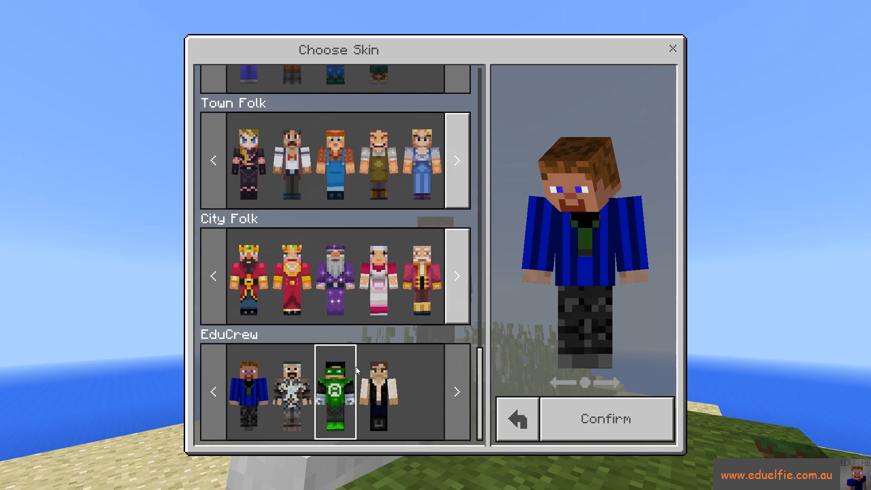
left_click(335, 391)
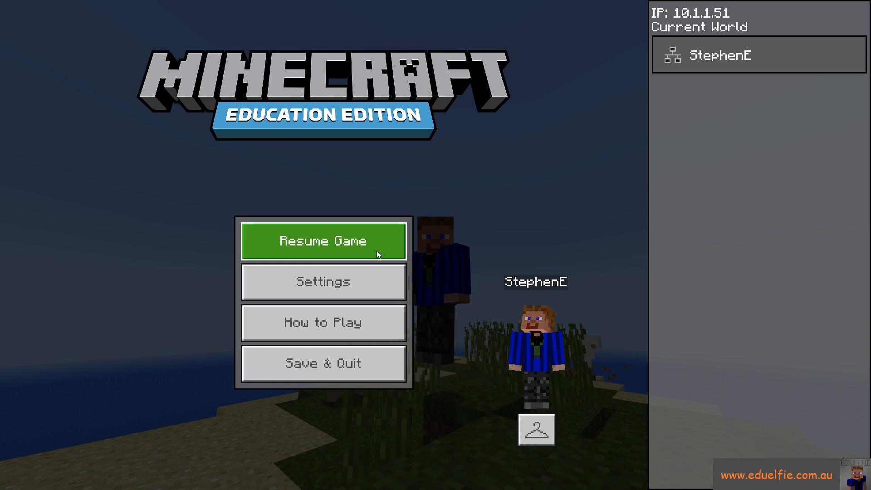
mouse_move(545, 361)
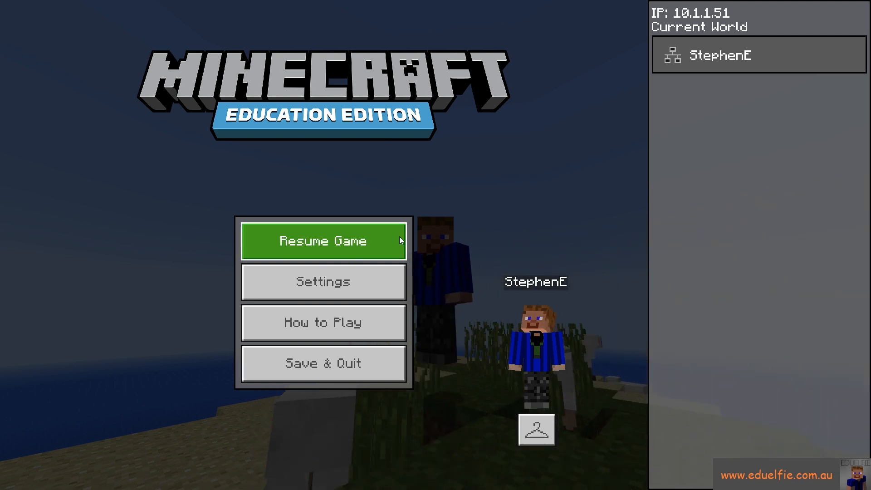
left_click(323, 241)
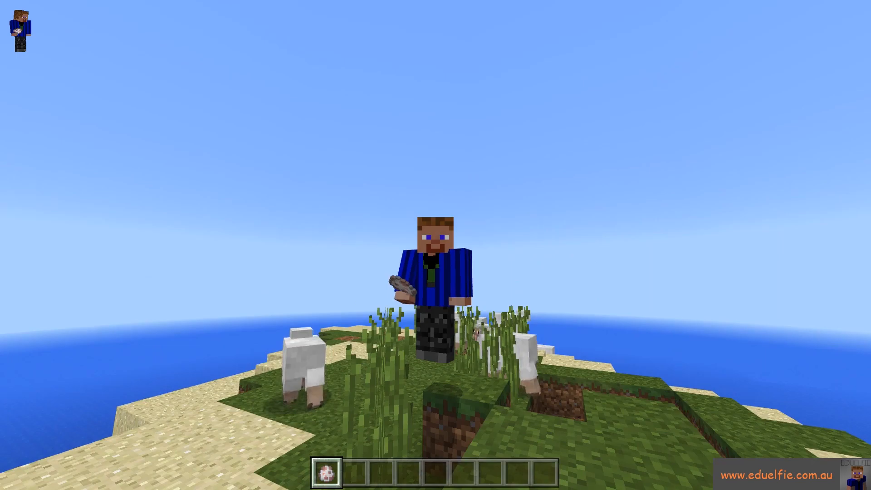